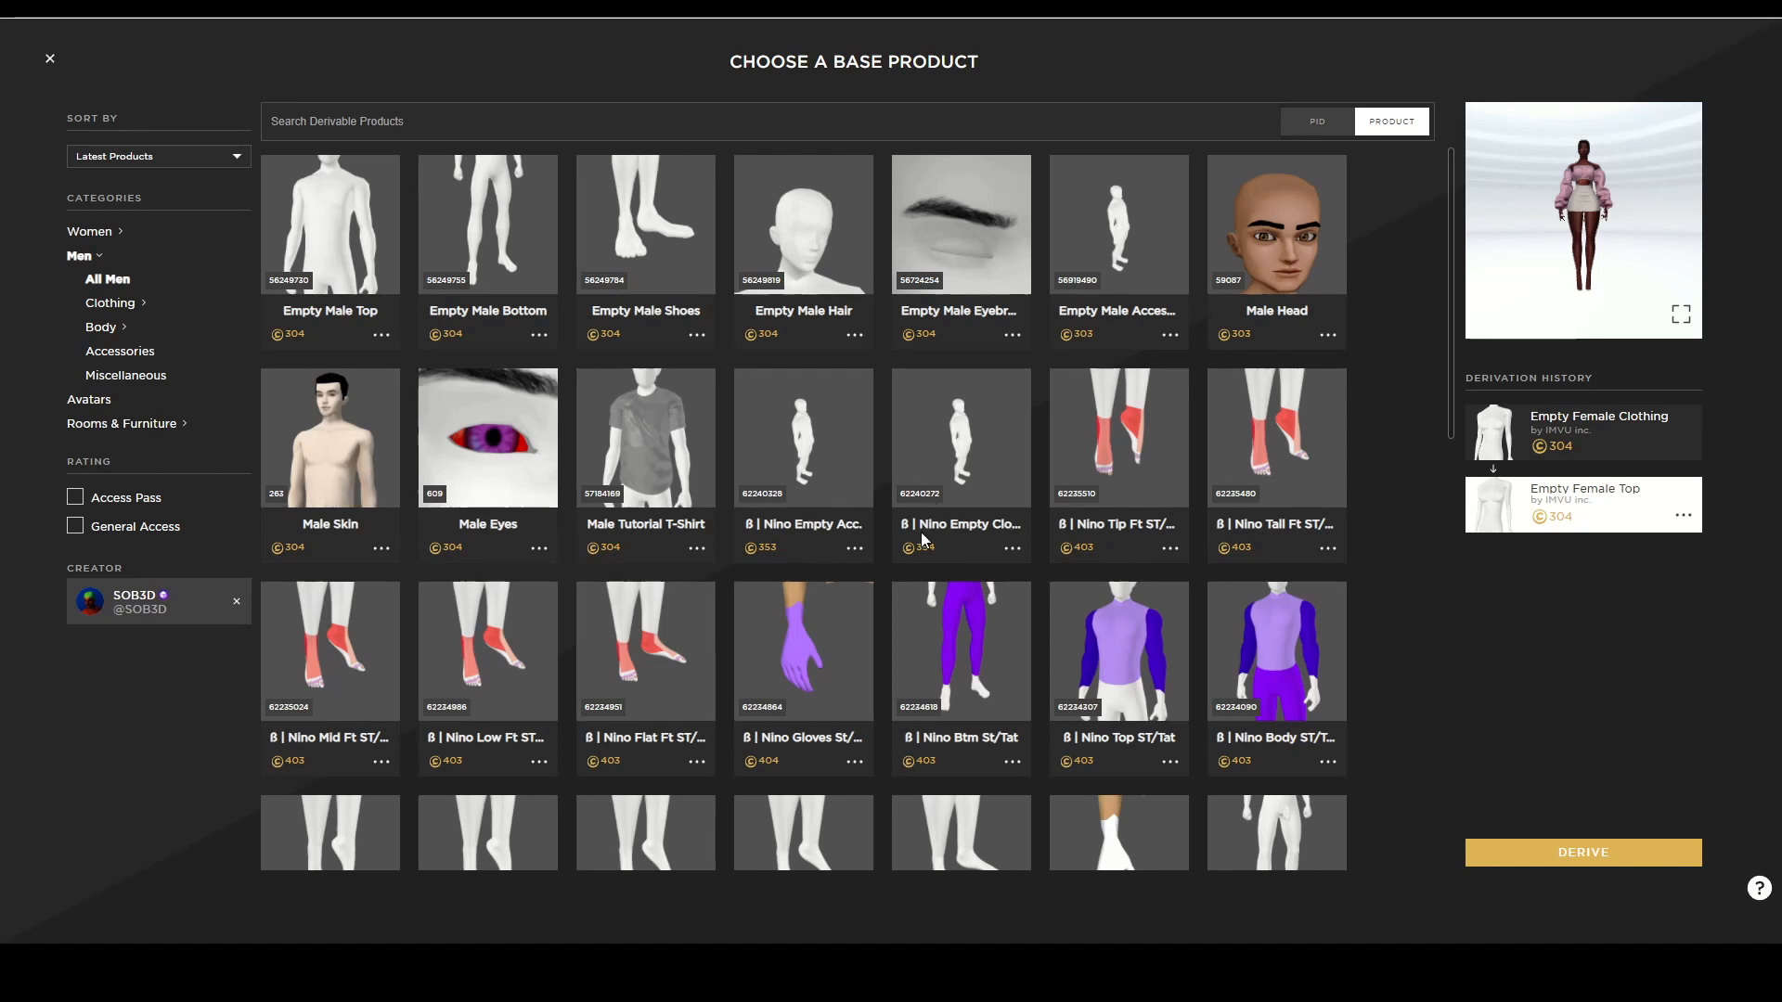
Under Women > All Women, pick '8 | Nina Empty Clothing' as the base product
click(89, 232)
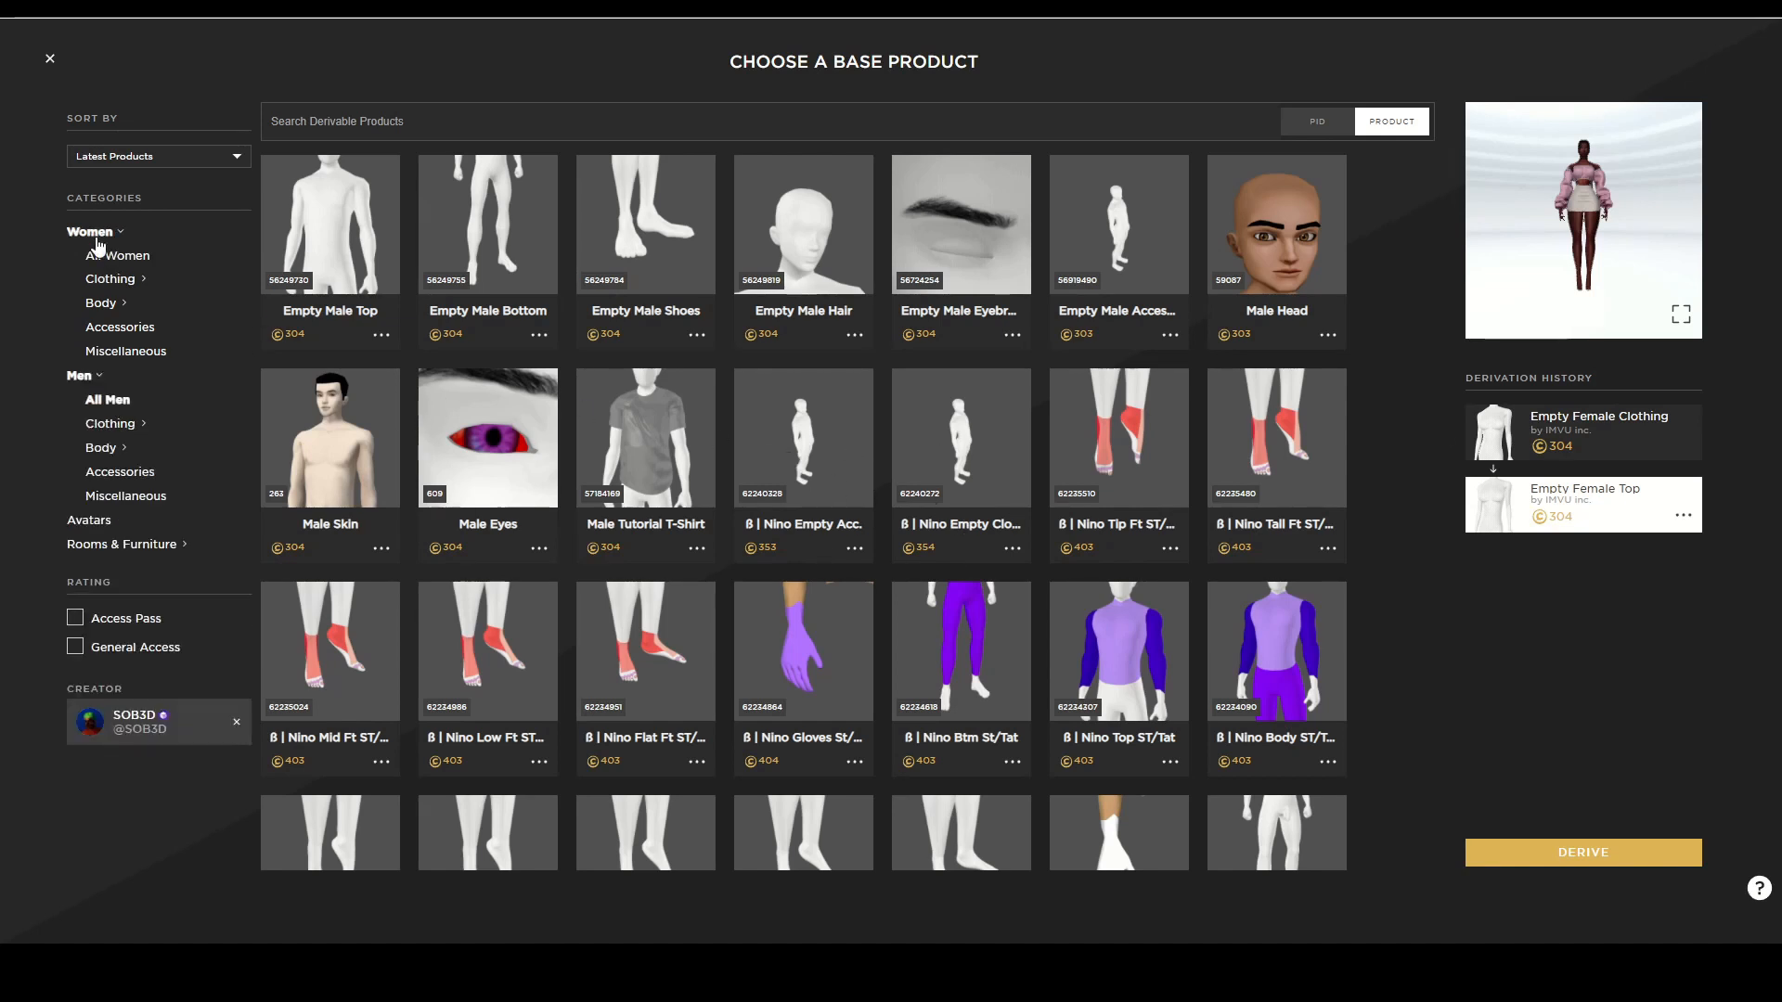
click(117, 254)
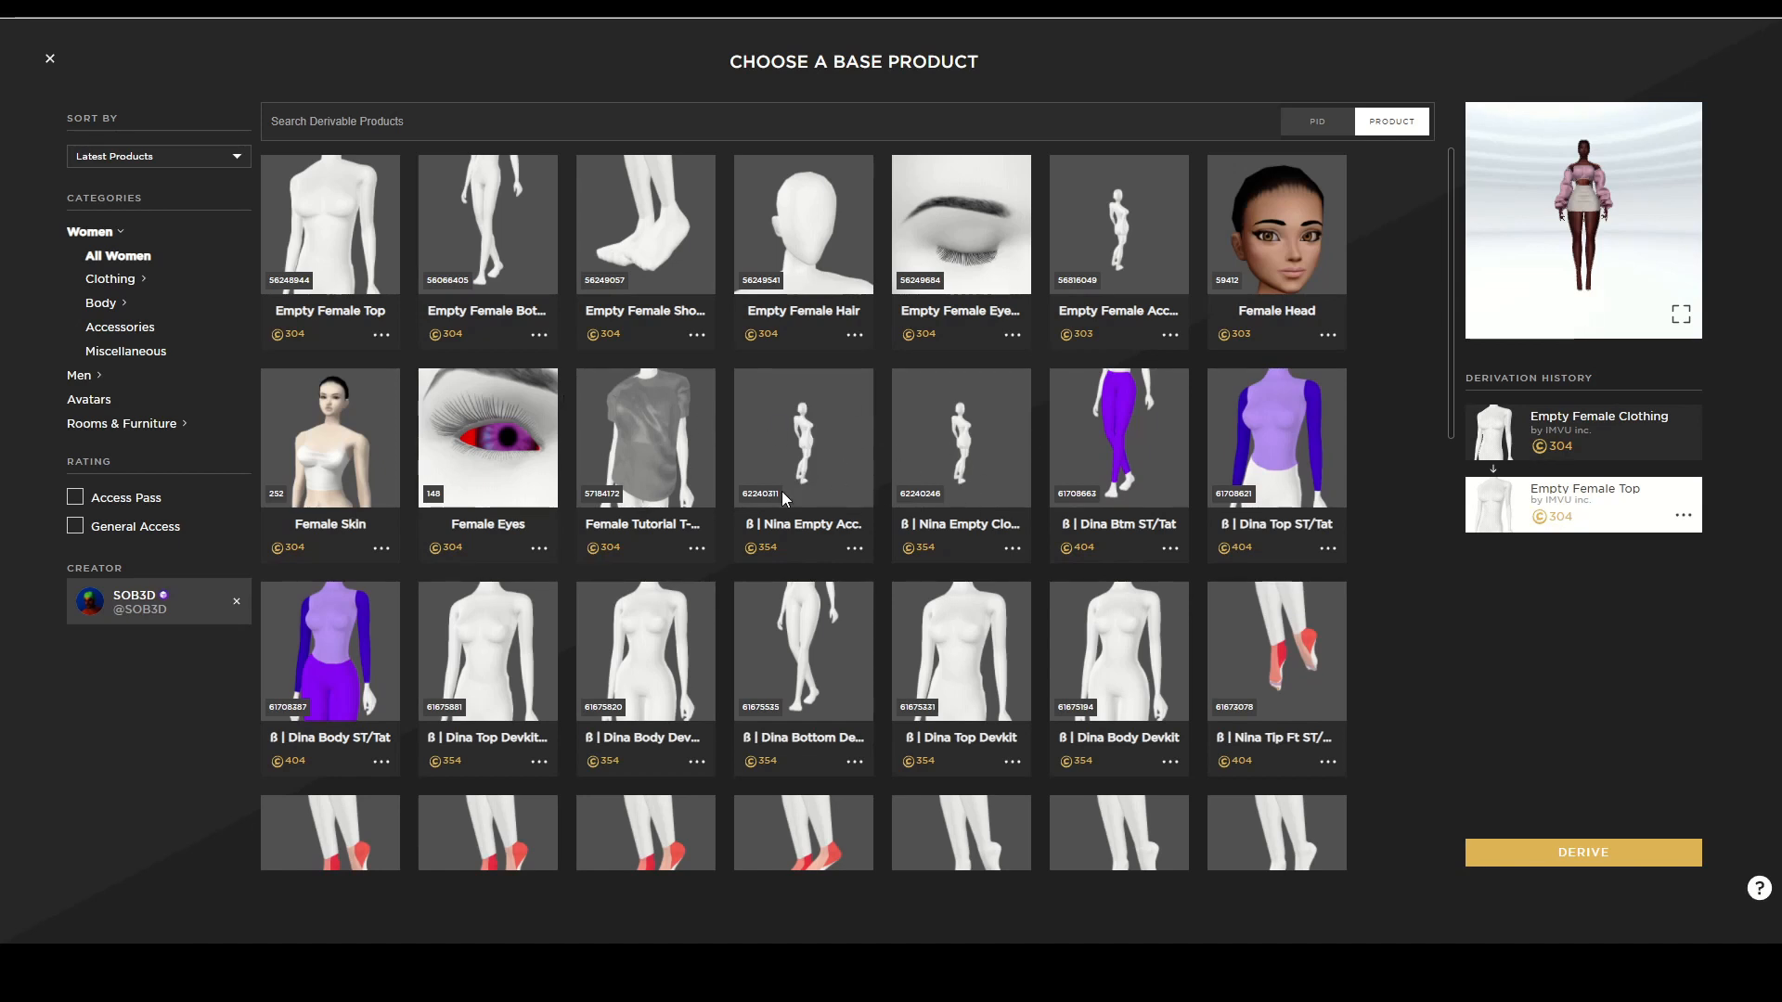
mouse_move(981, 503)
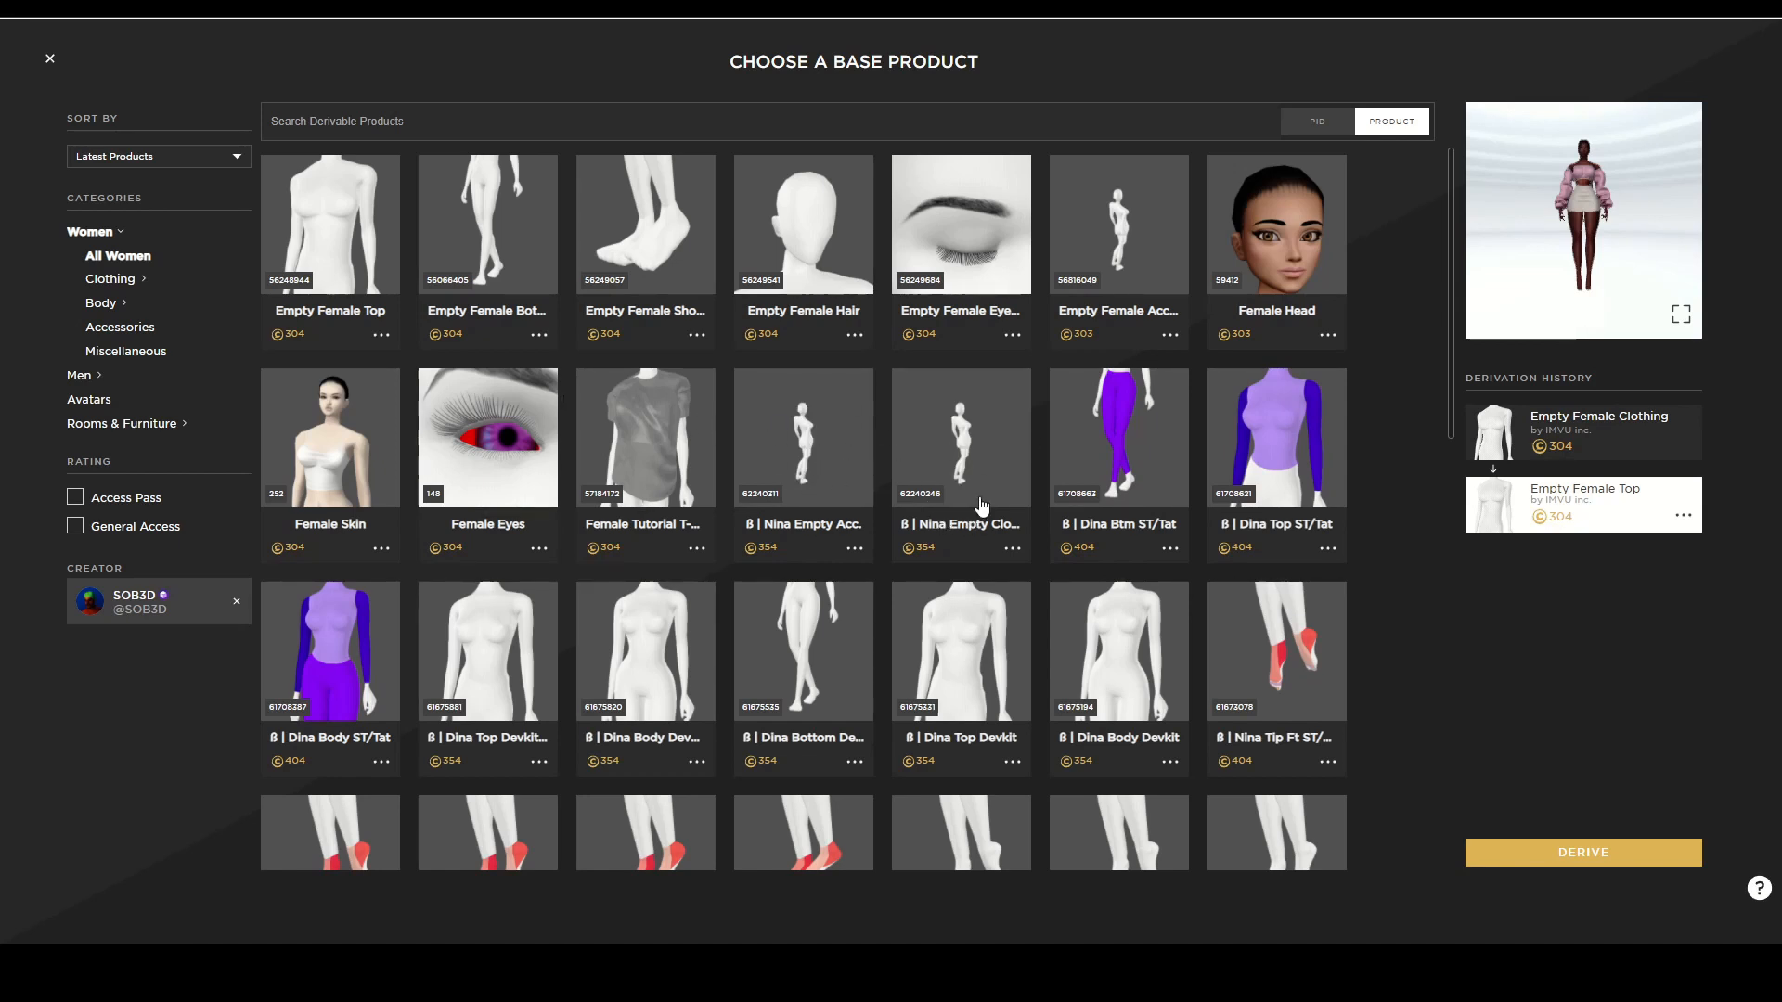
click(959, 436)
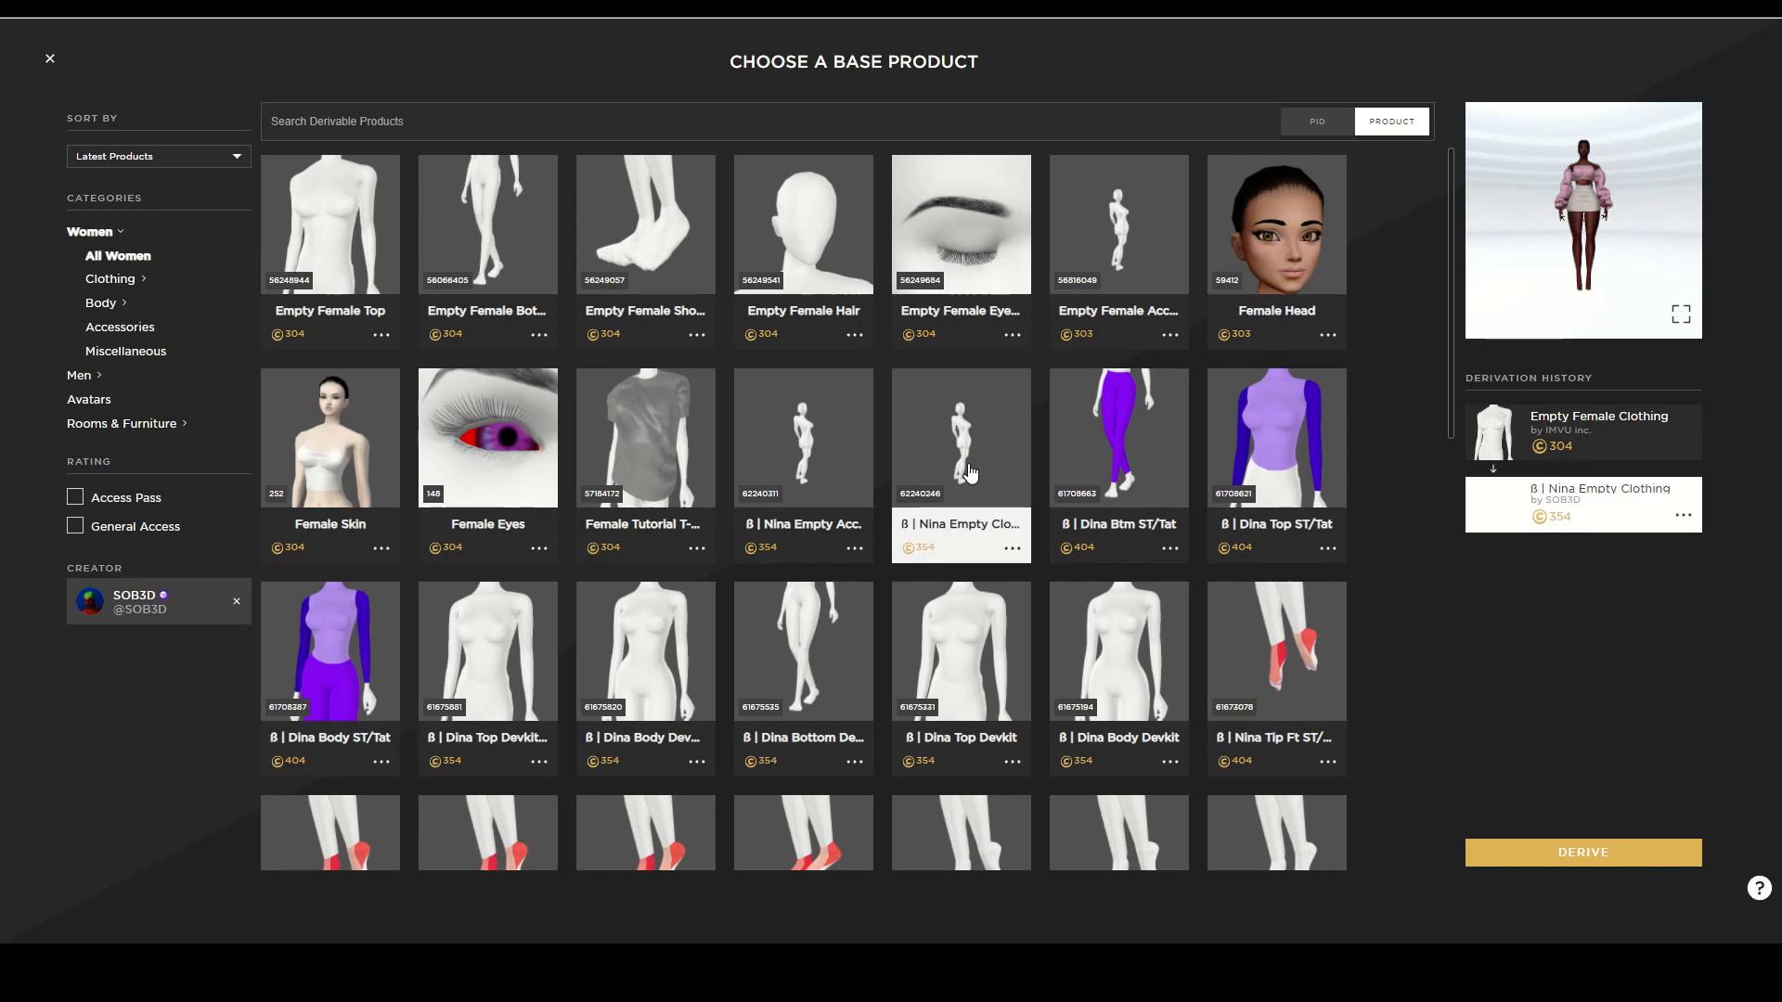
mouse_move(968, 577)
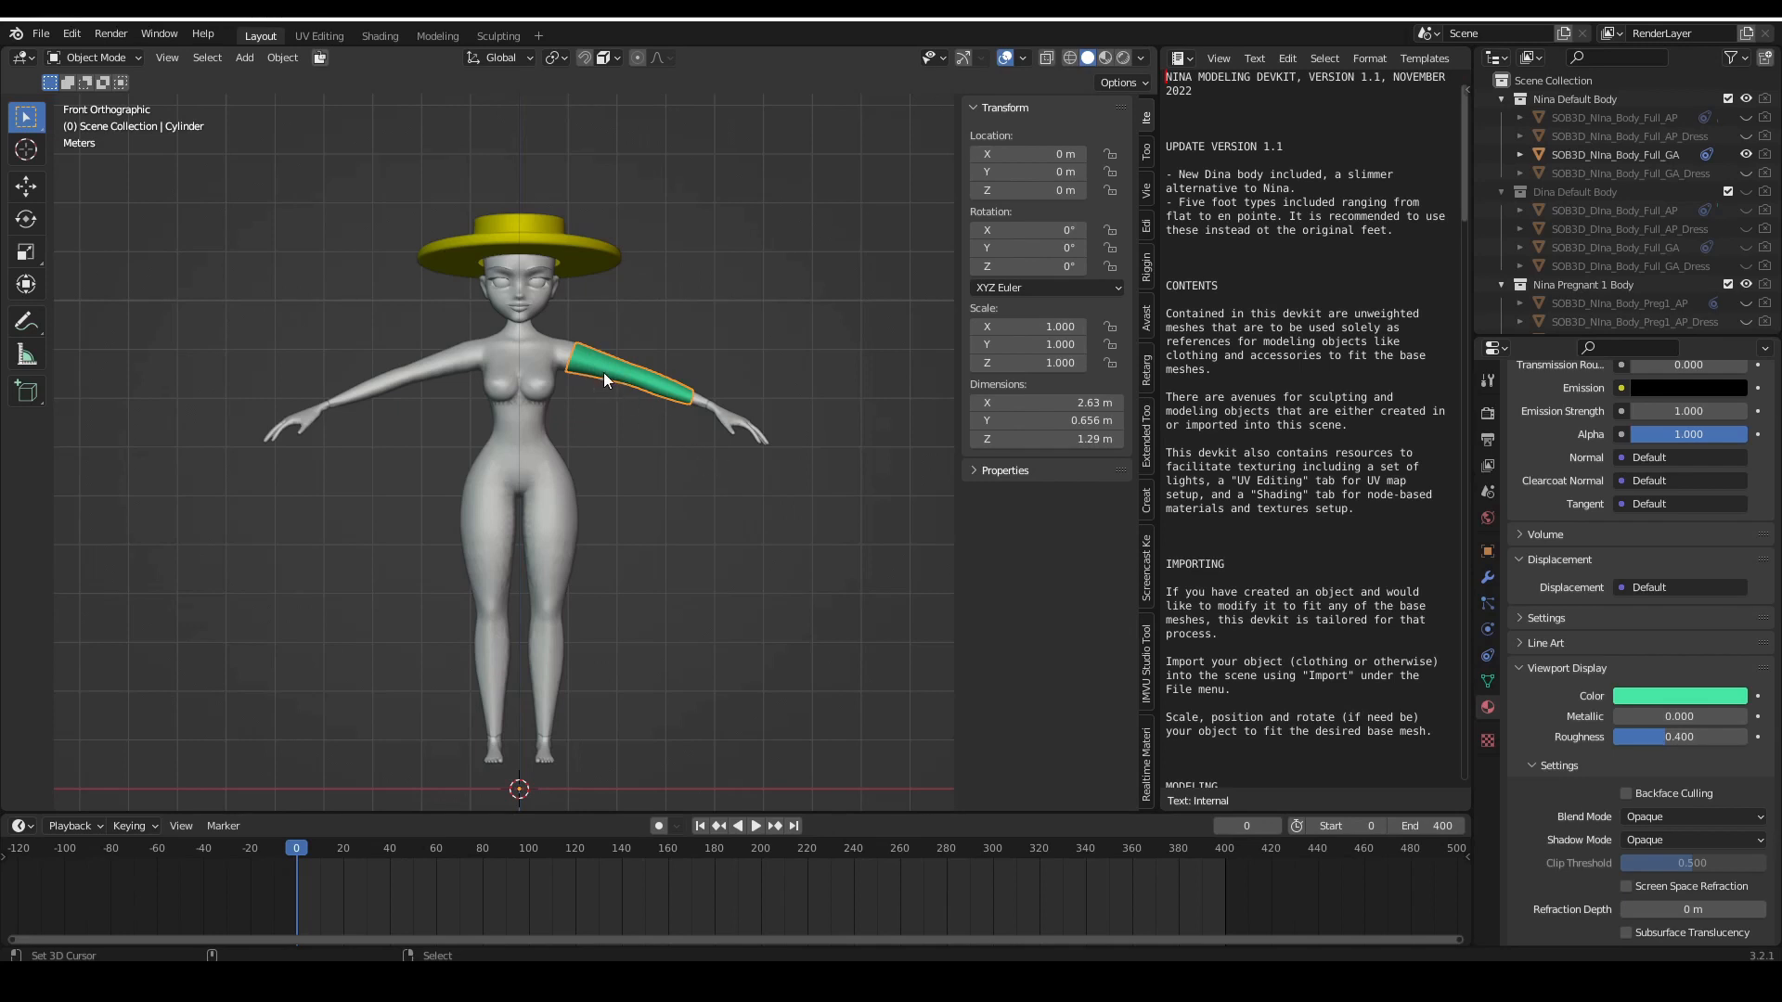
mouse_move(657, 462)
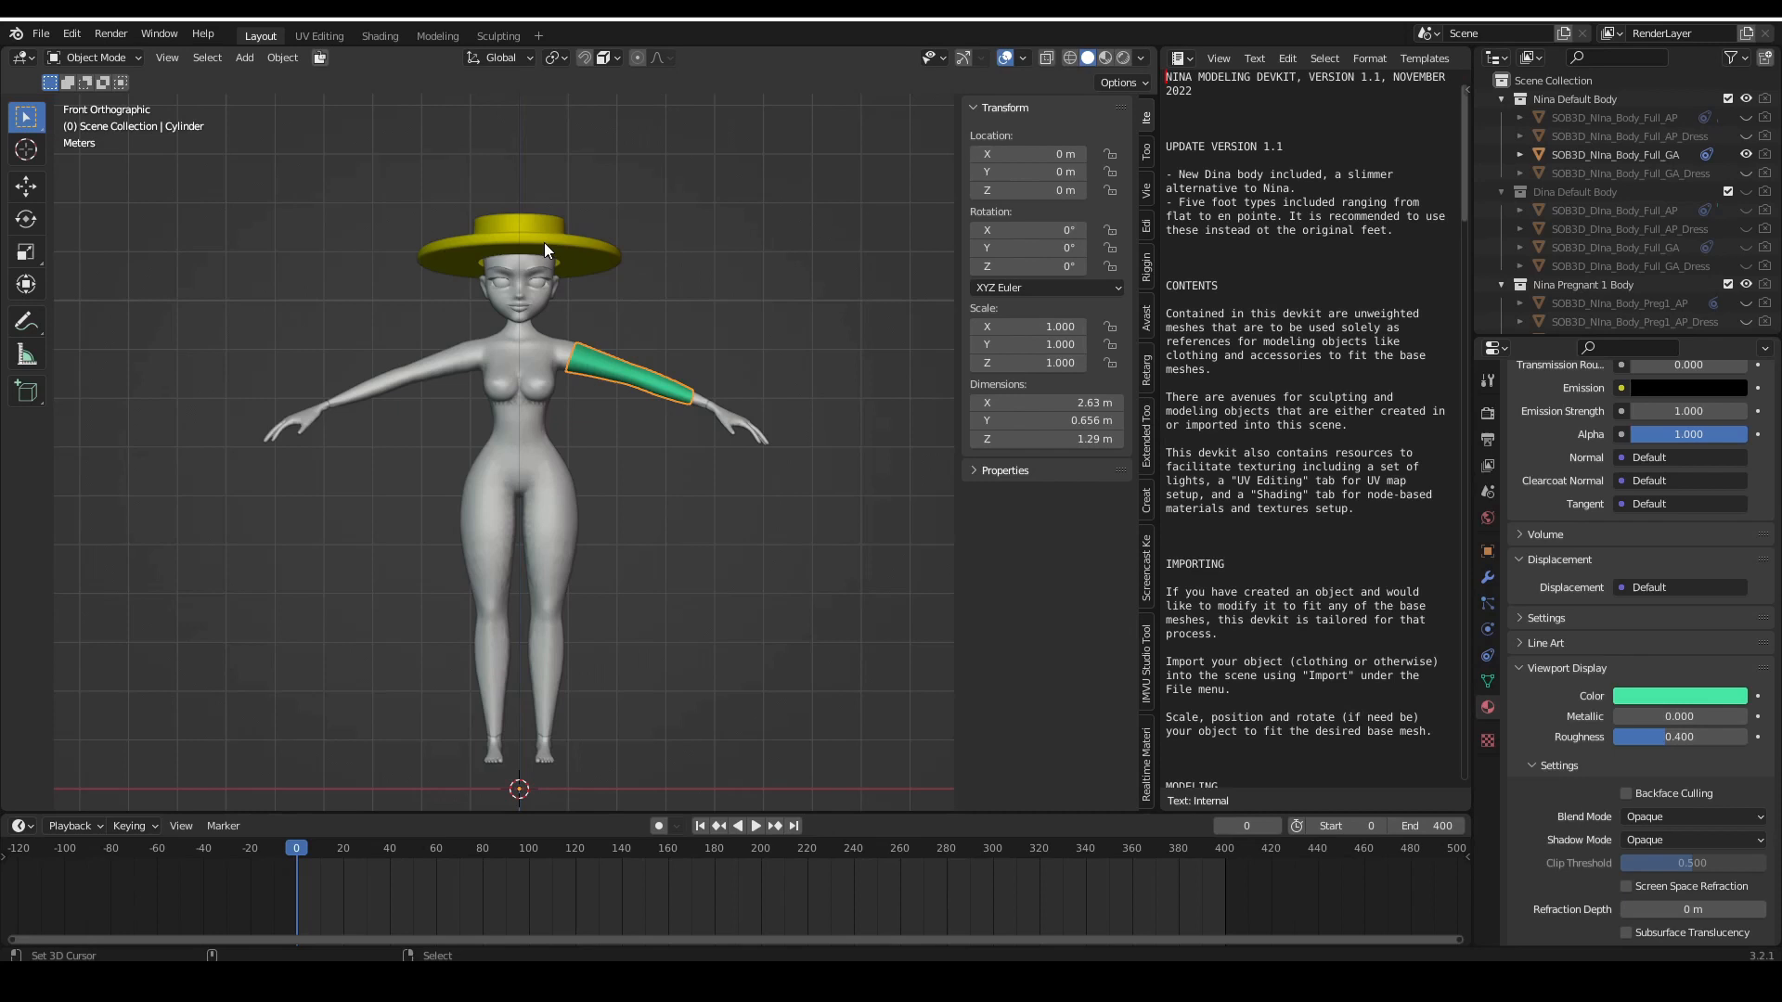
Review the sleeve's UV layout and shader nodes, then open the rigged Nina Studio Devkit scene
click(319, 35)
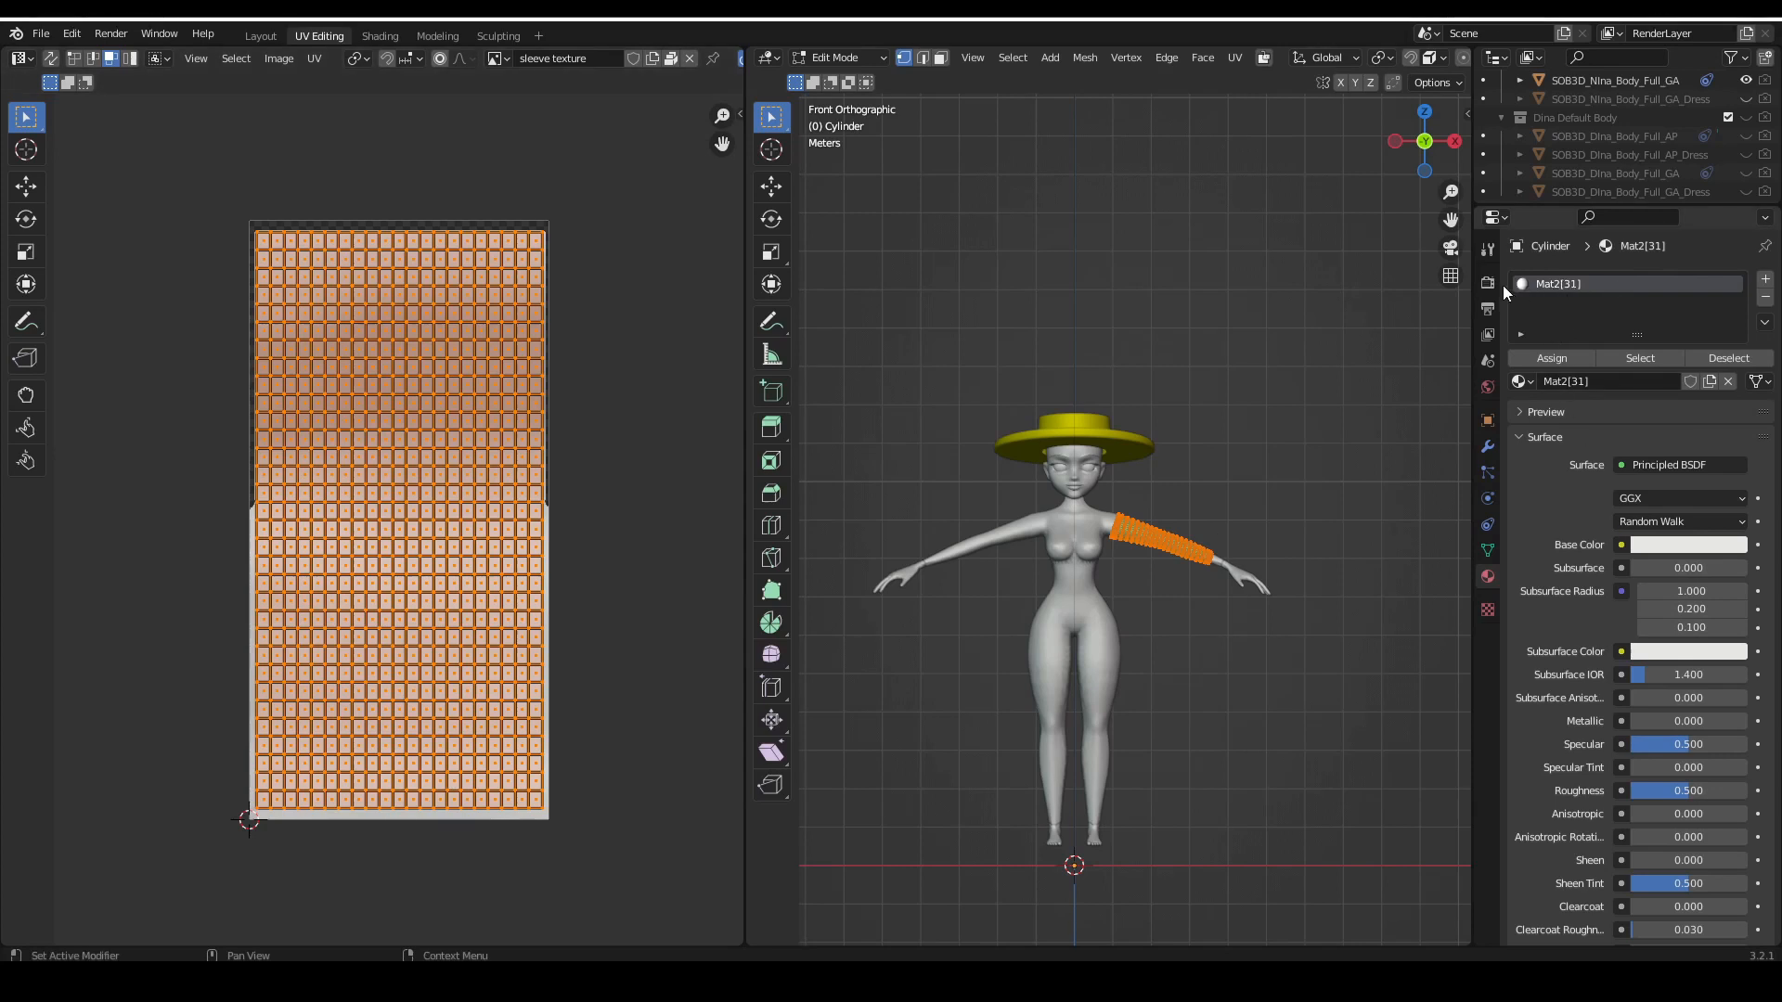
click(380, 35)
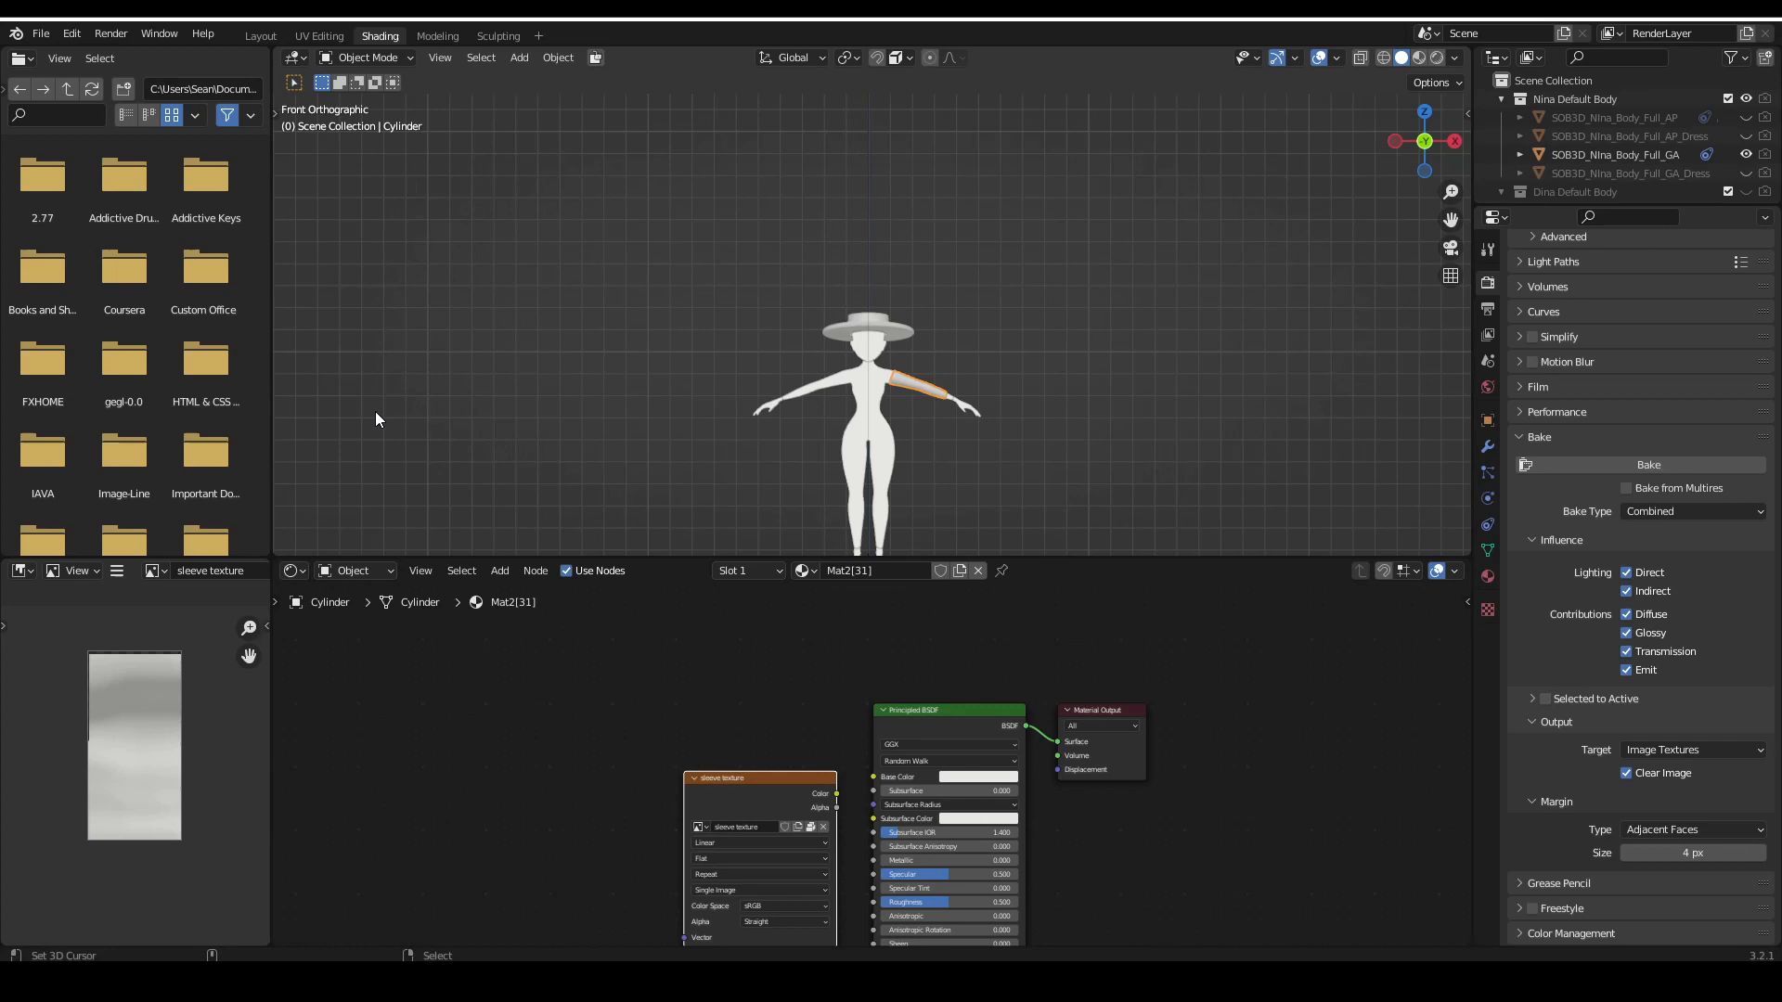
click(40, 33)
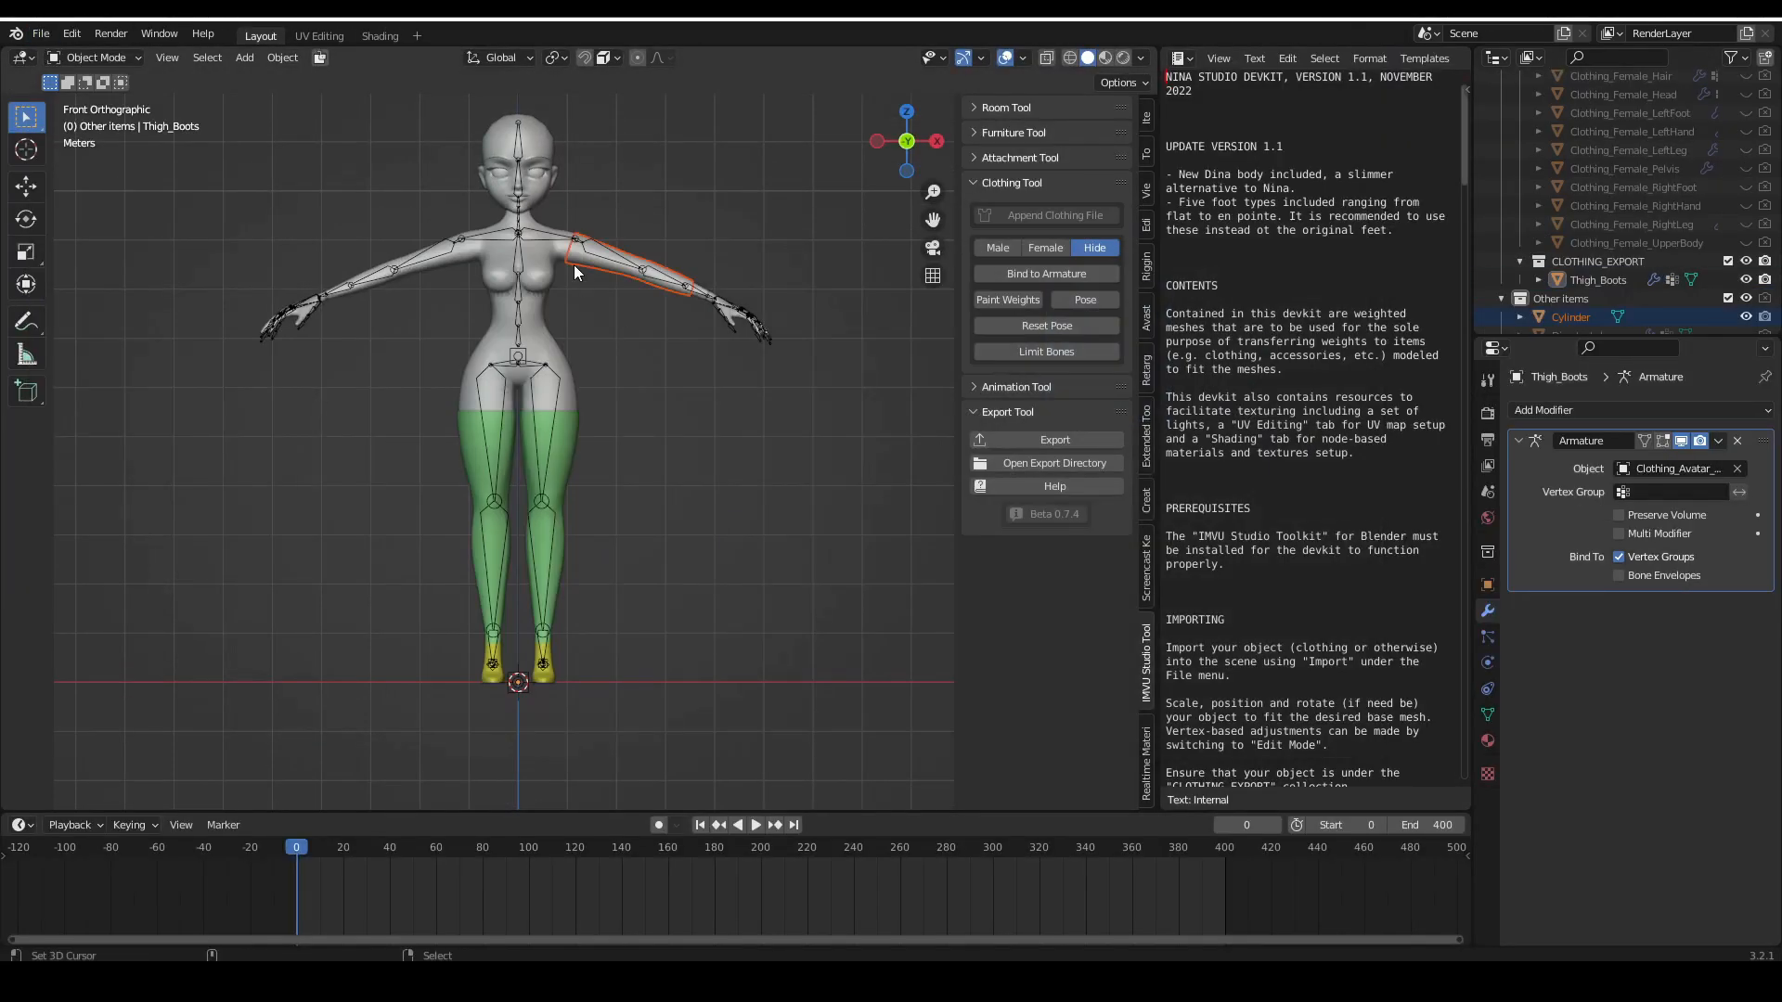
Select the Sleeve object and switch it into Weight Paint mode
click(1566, 316)
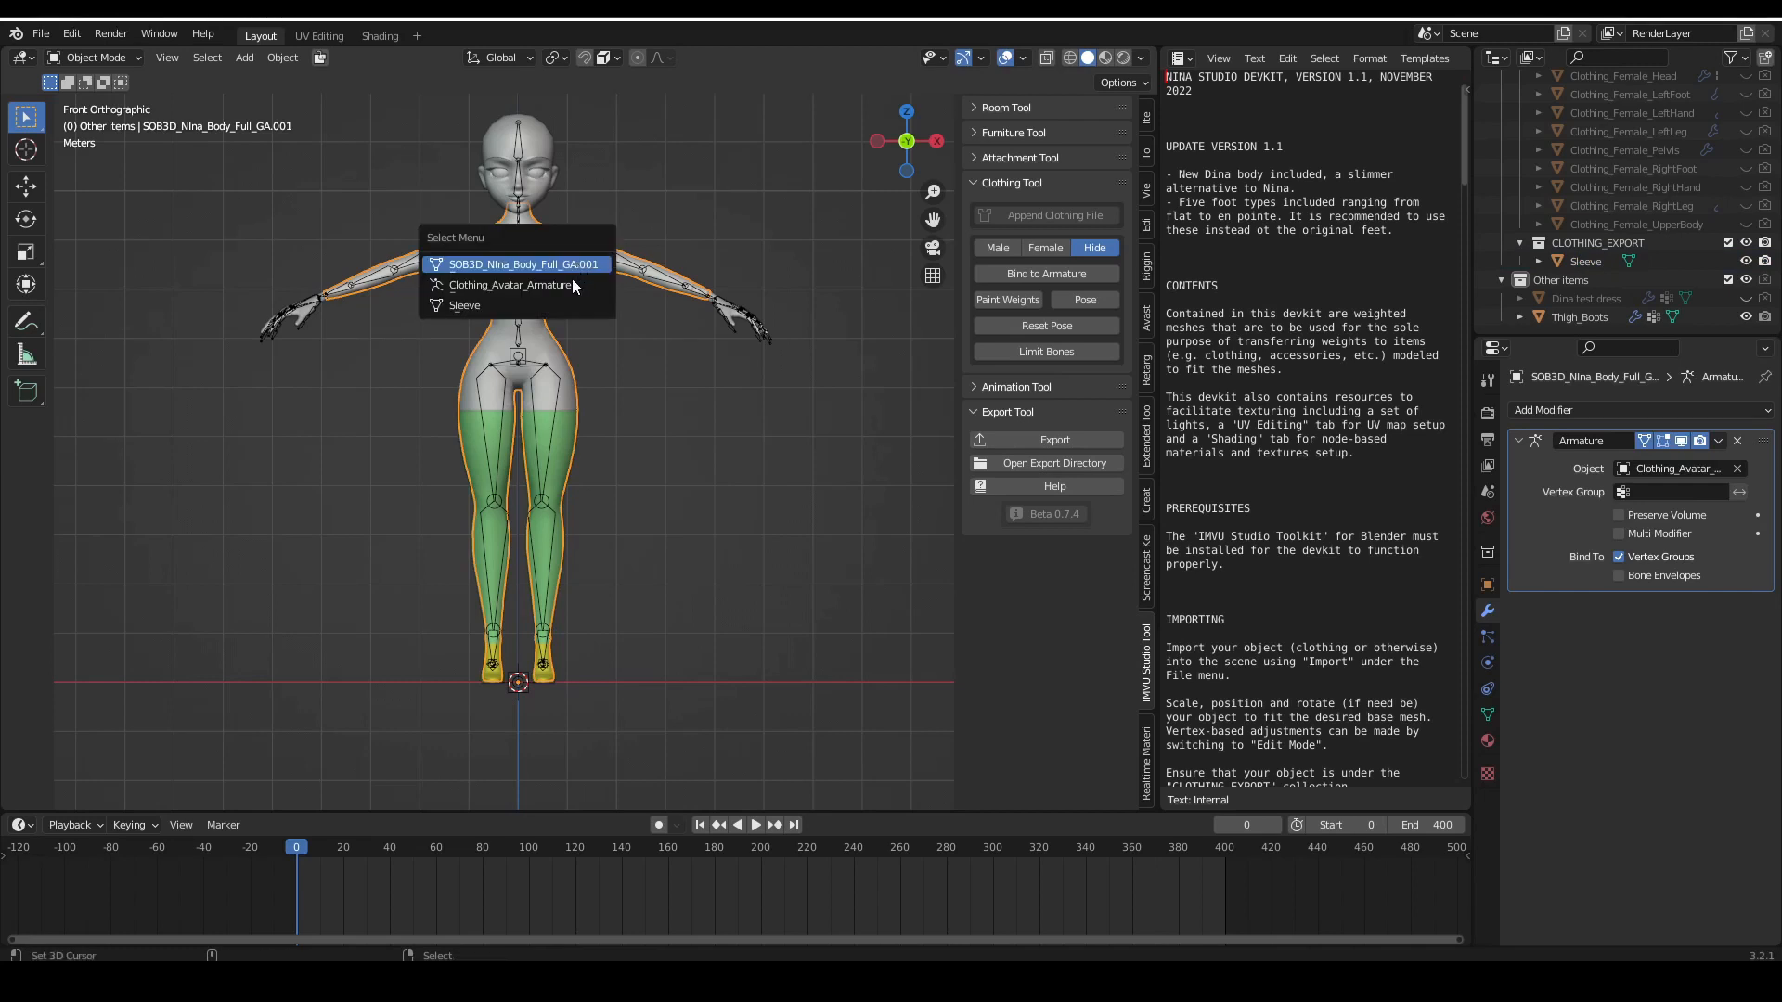
mouse_move(565, 304)
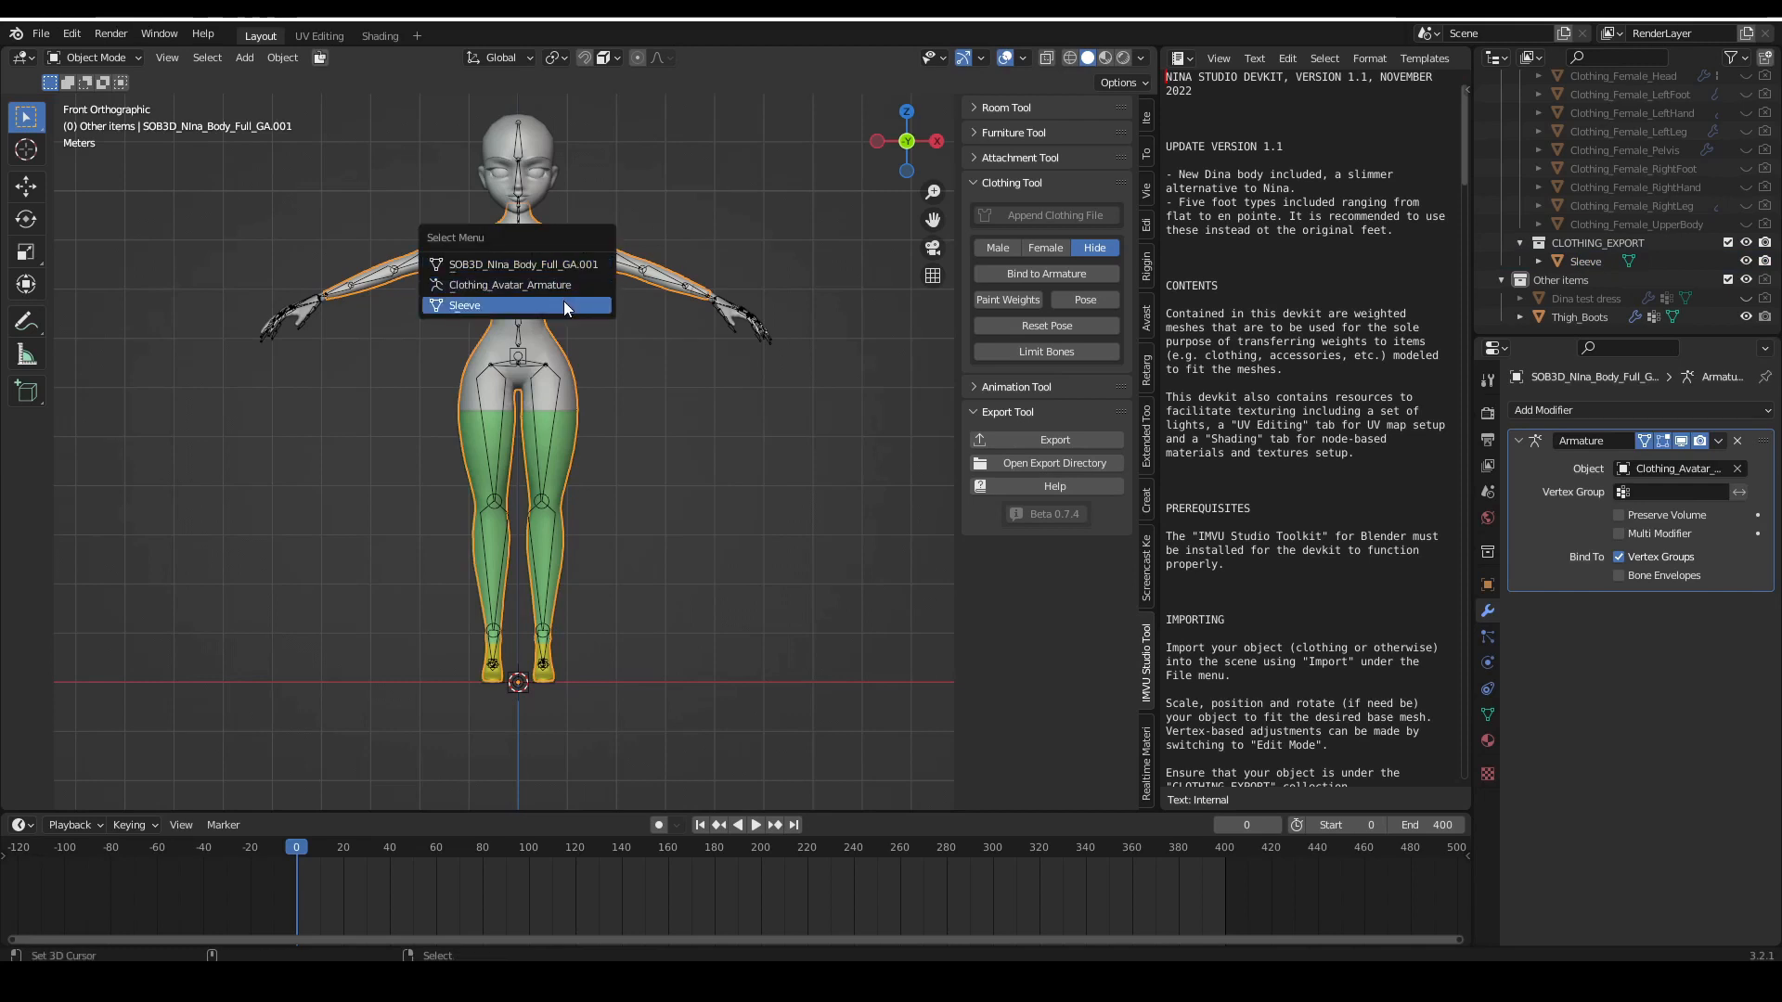
click(464, 304)
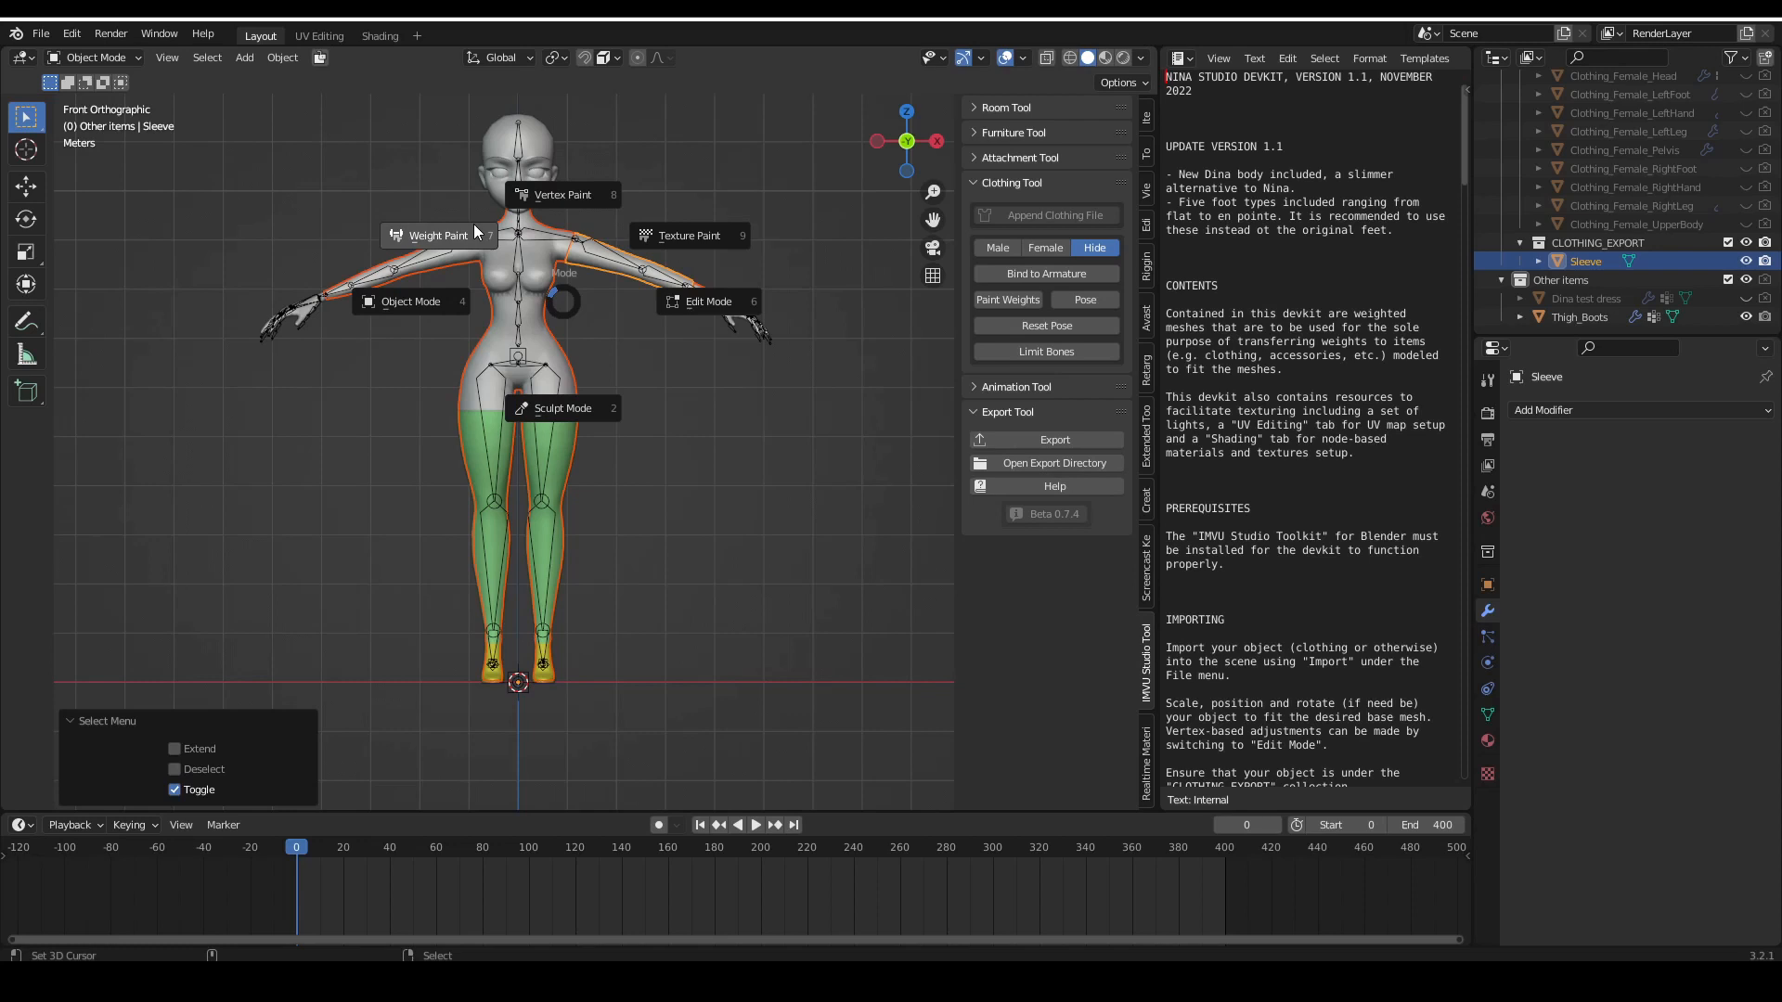
click(436, 235)
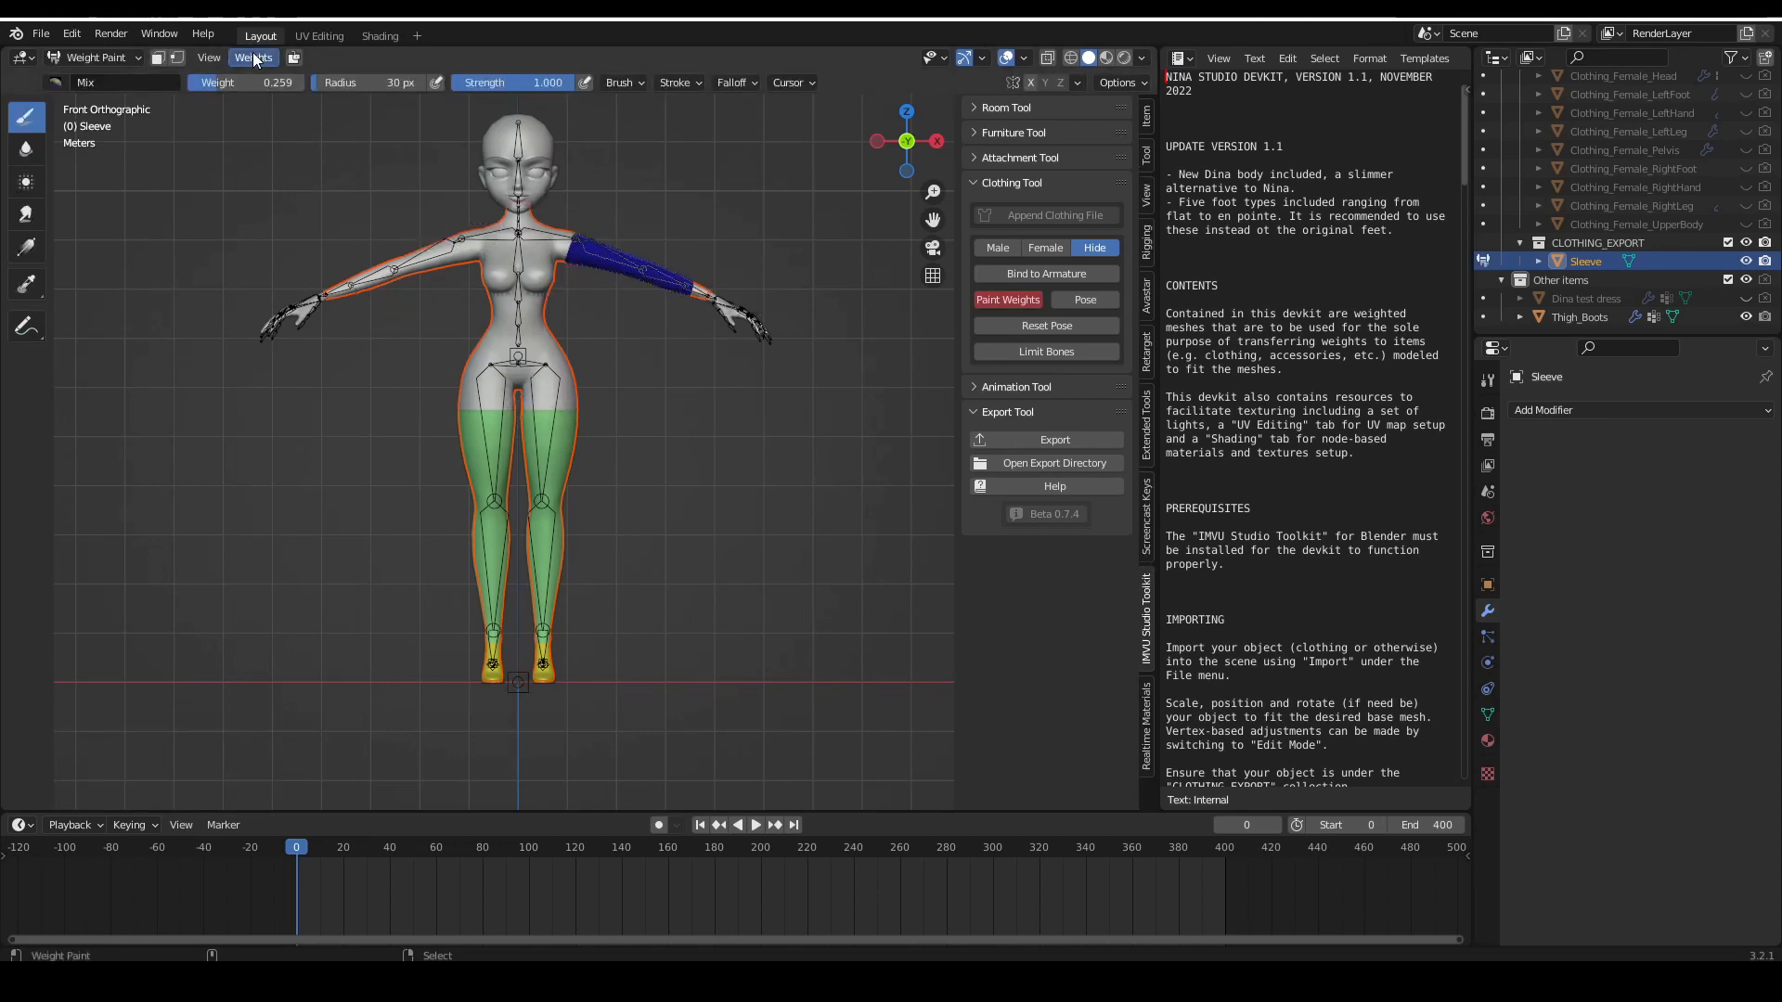
Transfer body weights to the sleeve using nearest face interpolated mapping, matched by name
click(252, 56)
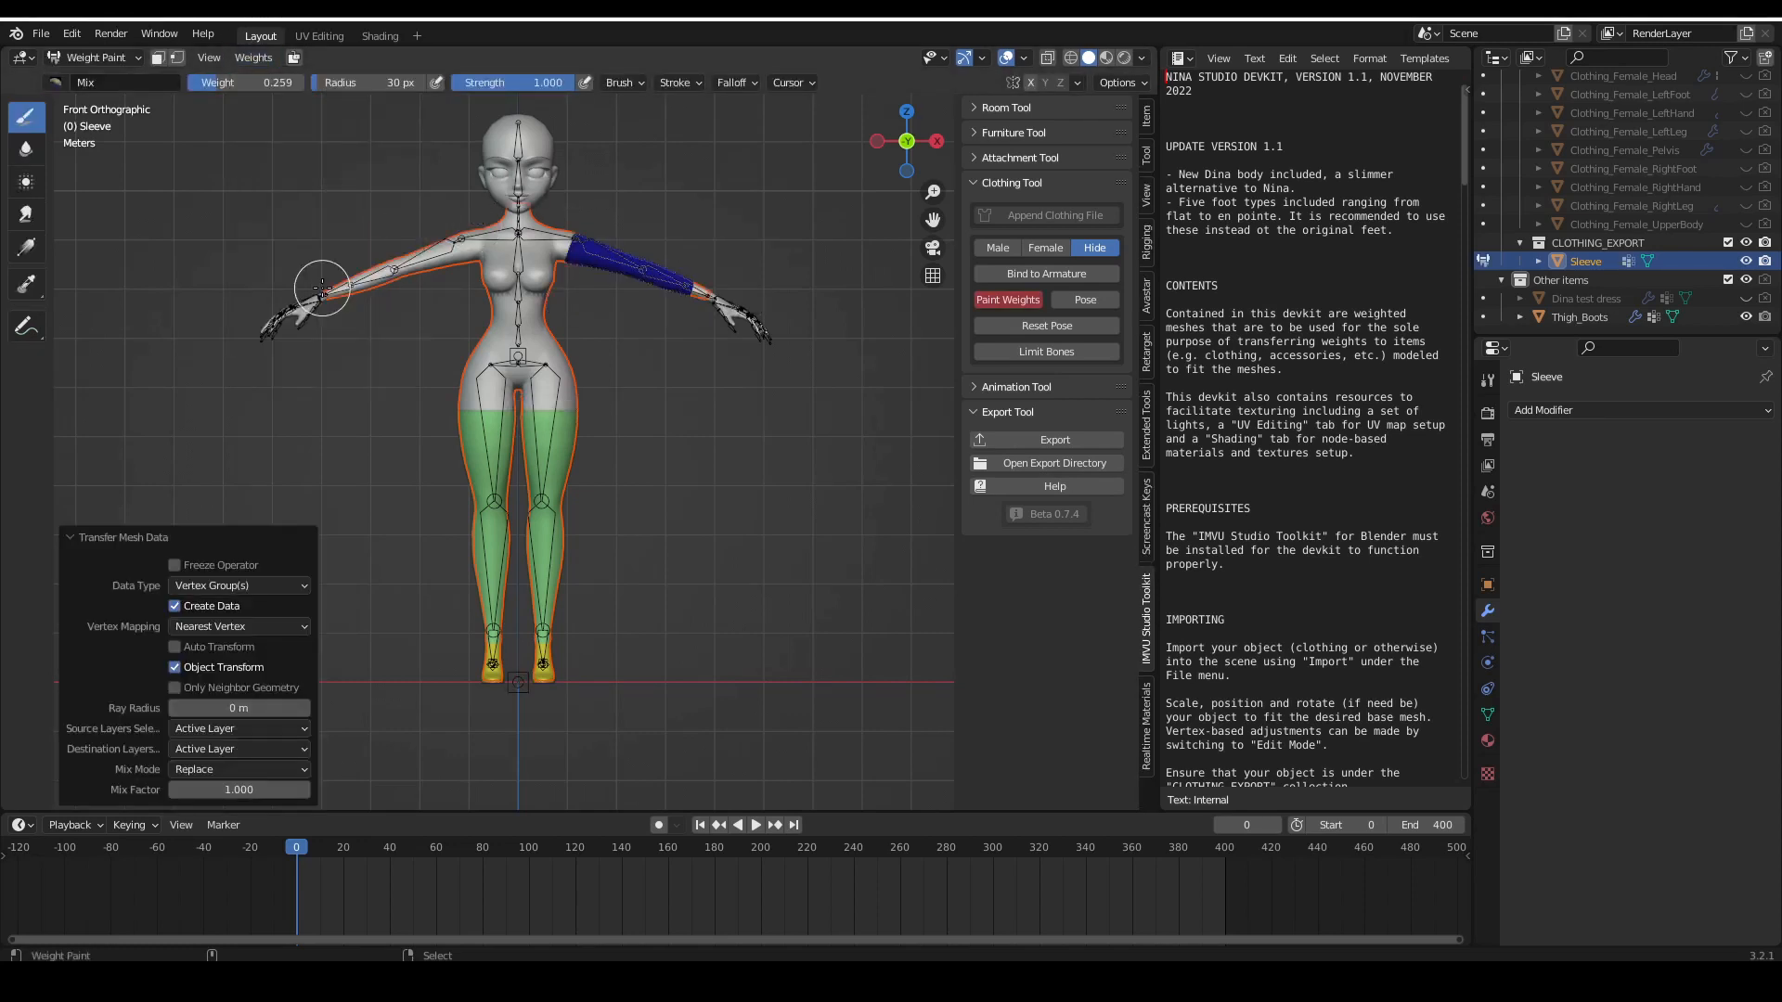
click(239, 626)
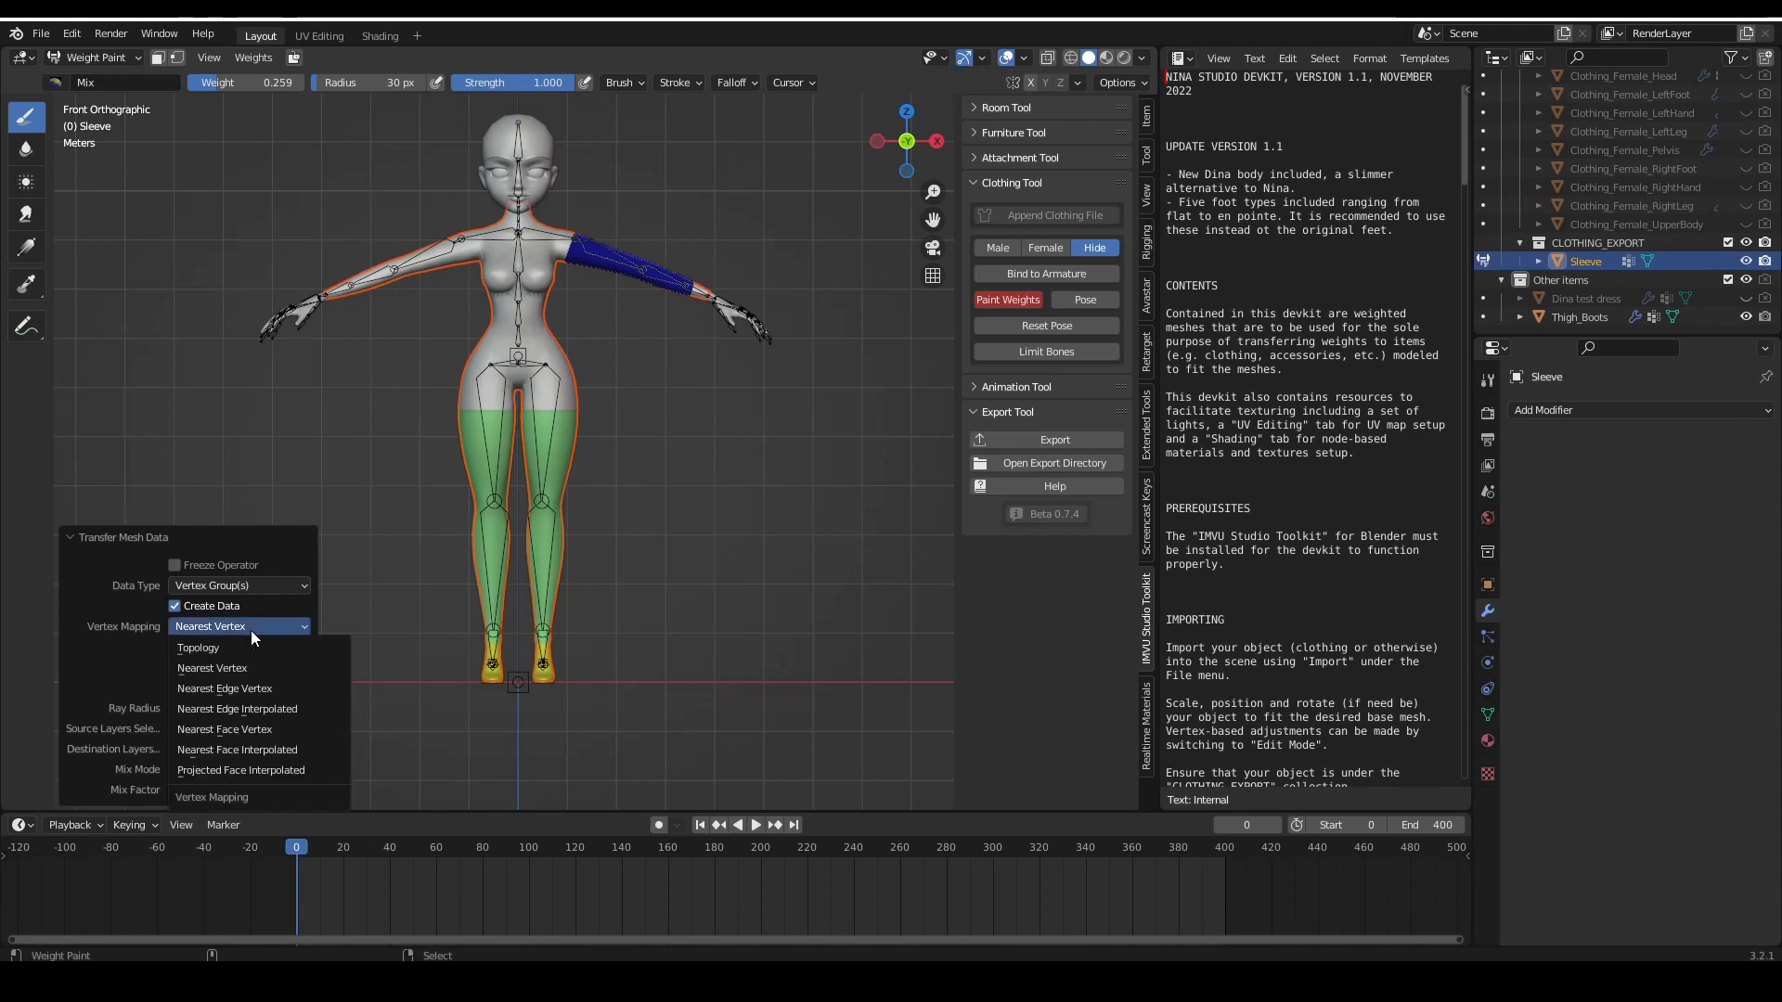
click(237, 750)
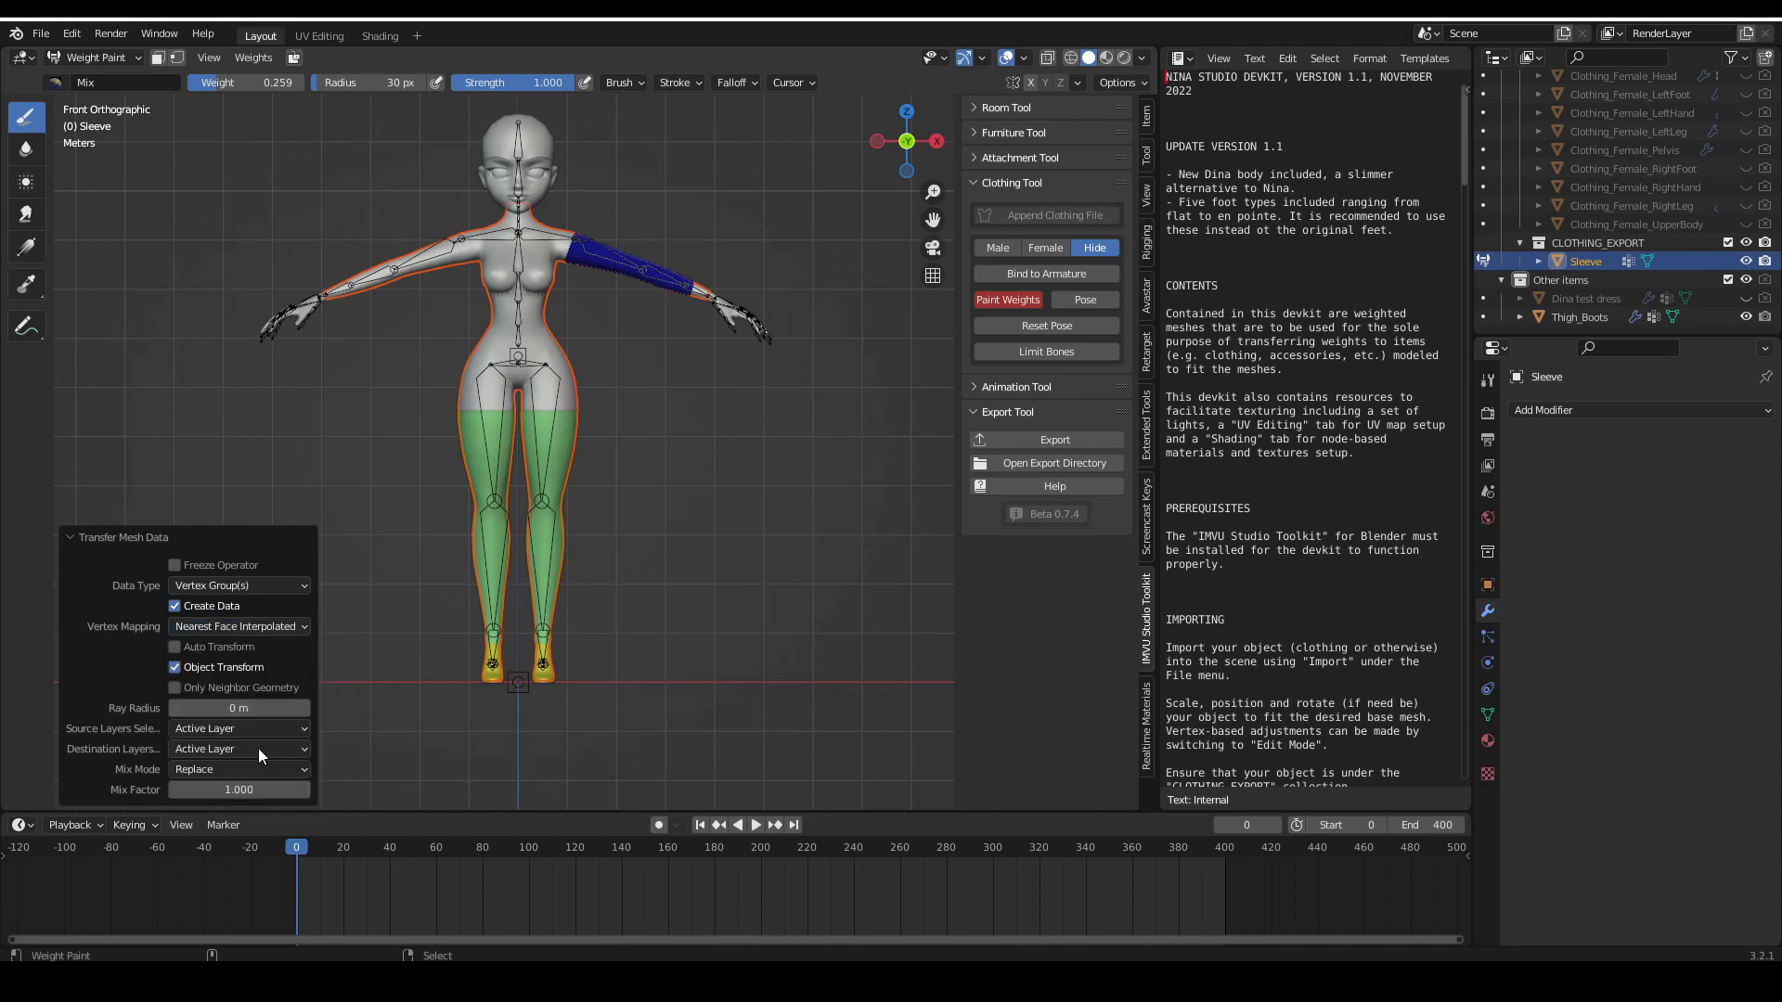
click(238, 729)
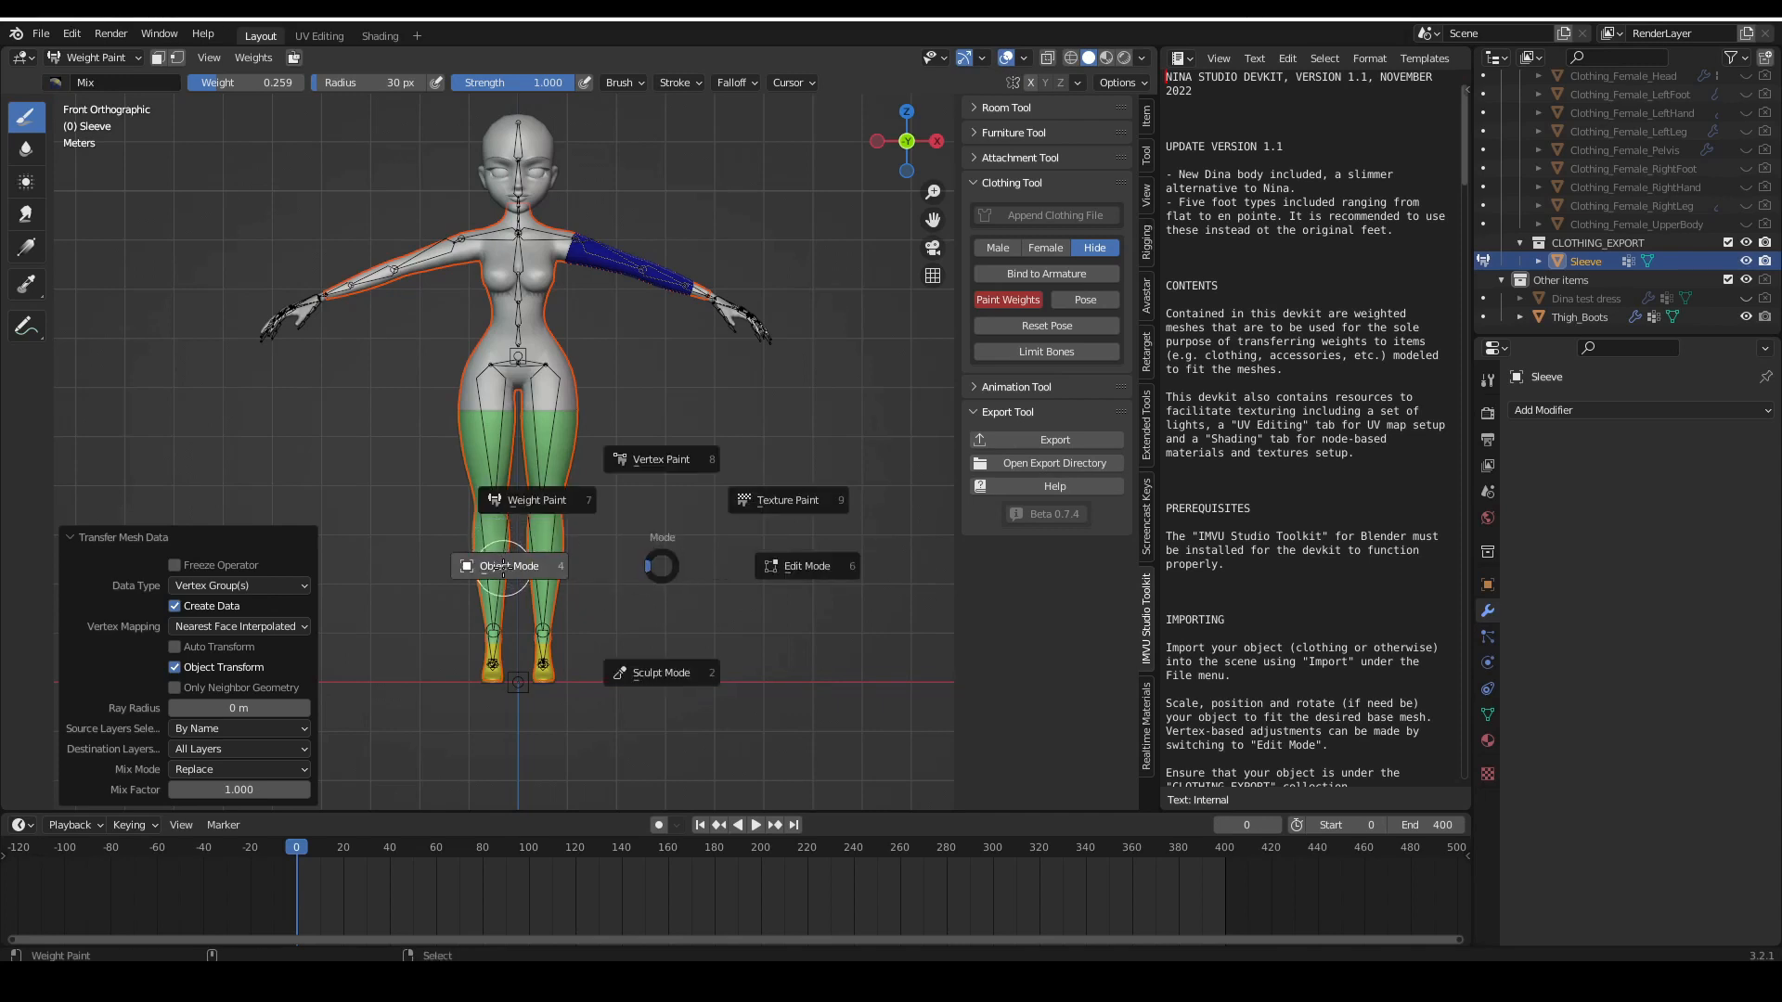
Check the body's Armature modifier settings and reselect the Sleeve object
click(510, 566)
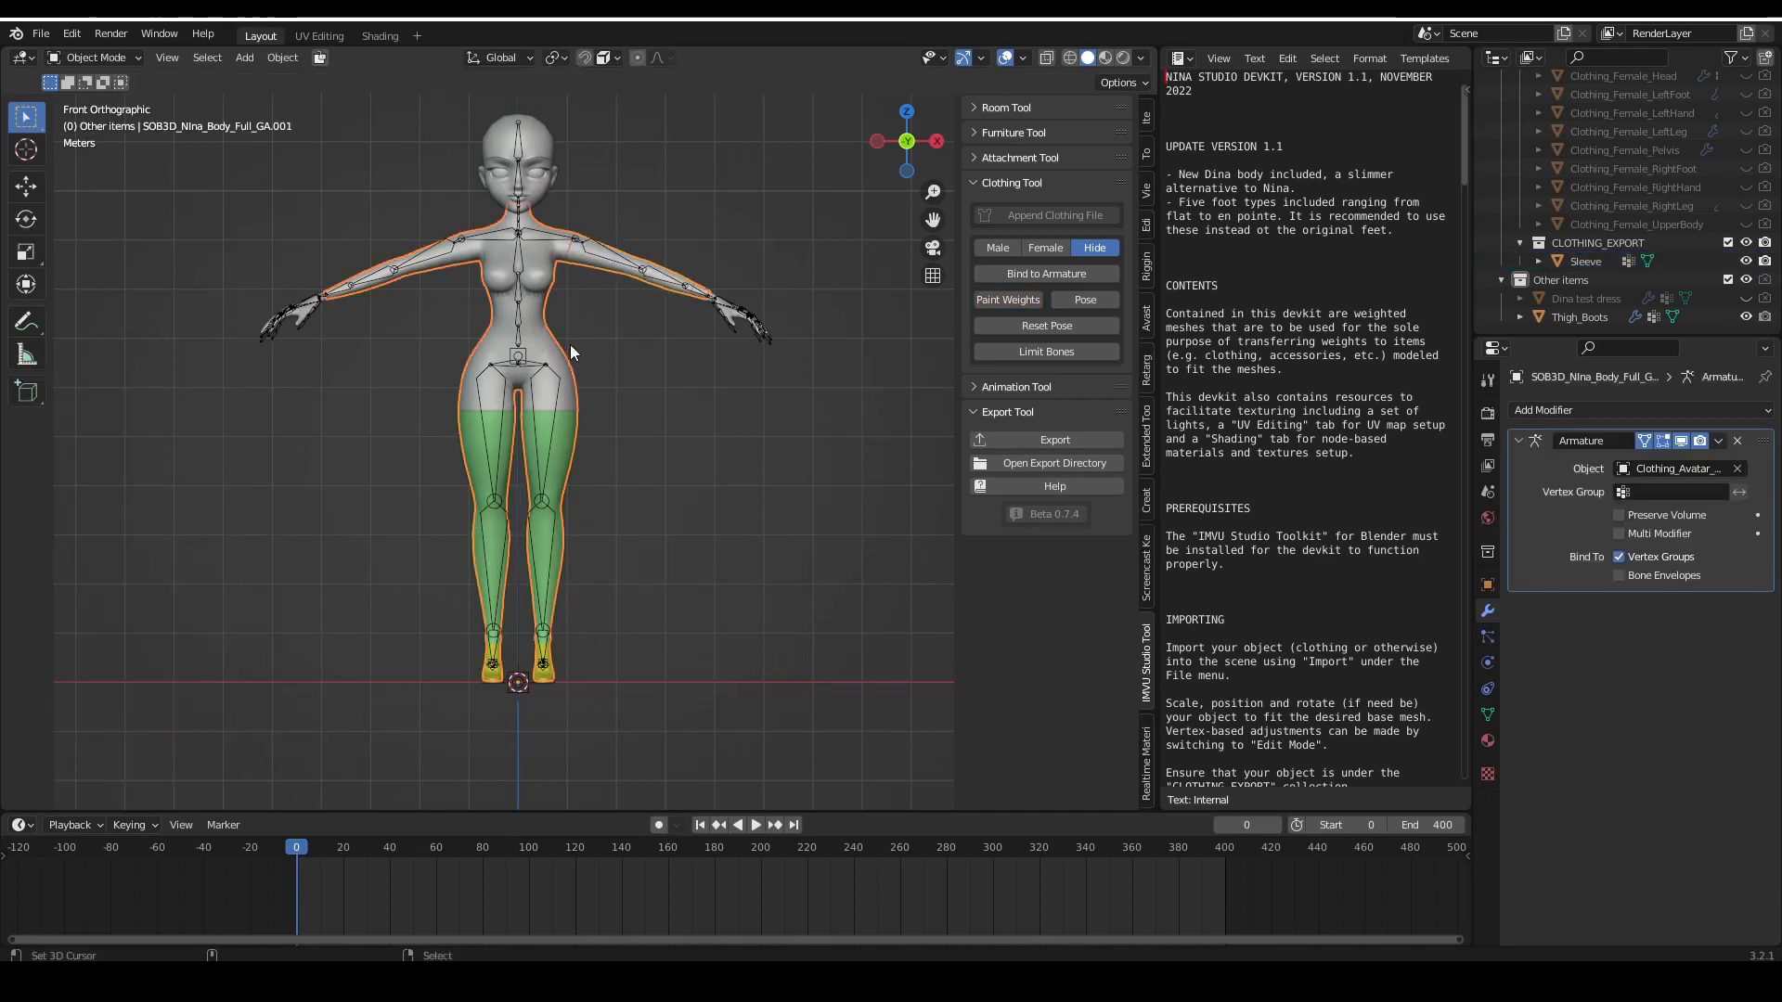
click(1083, 299)
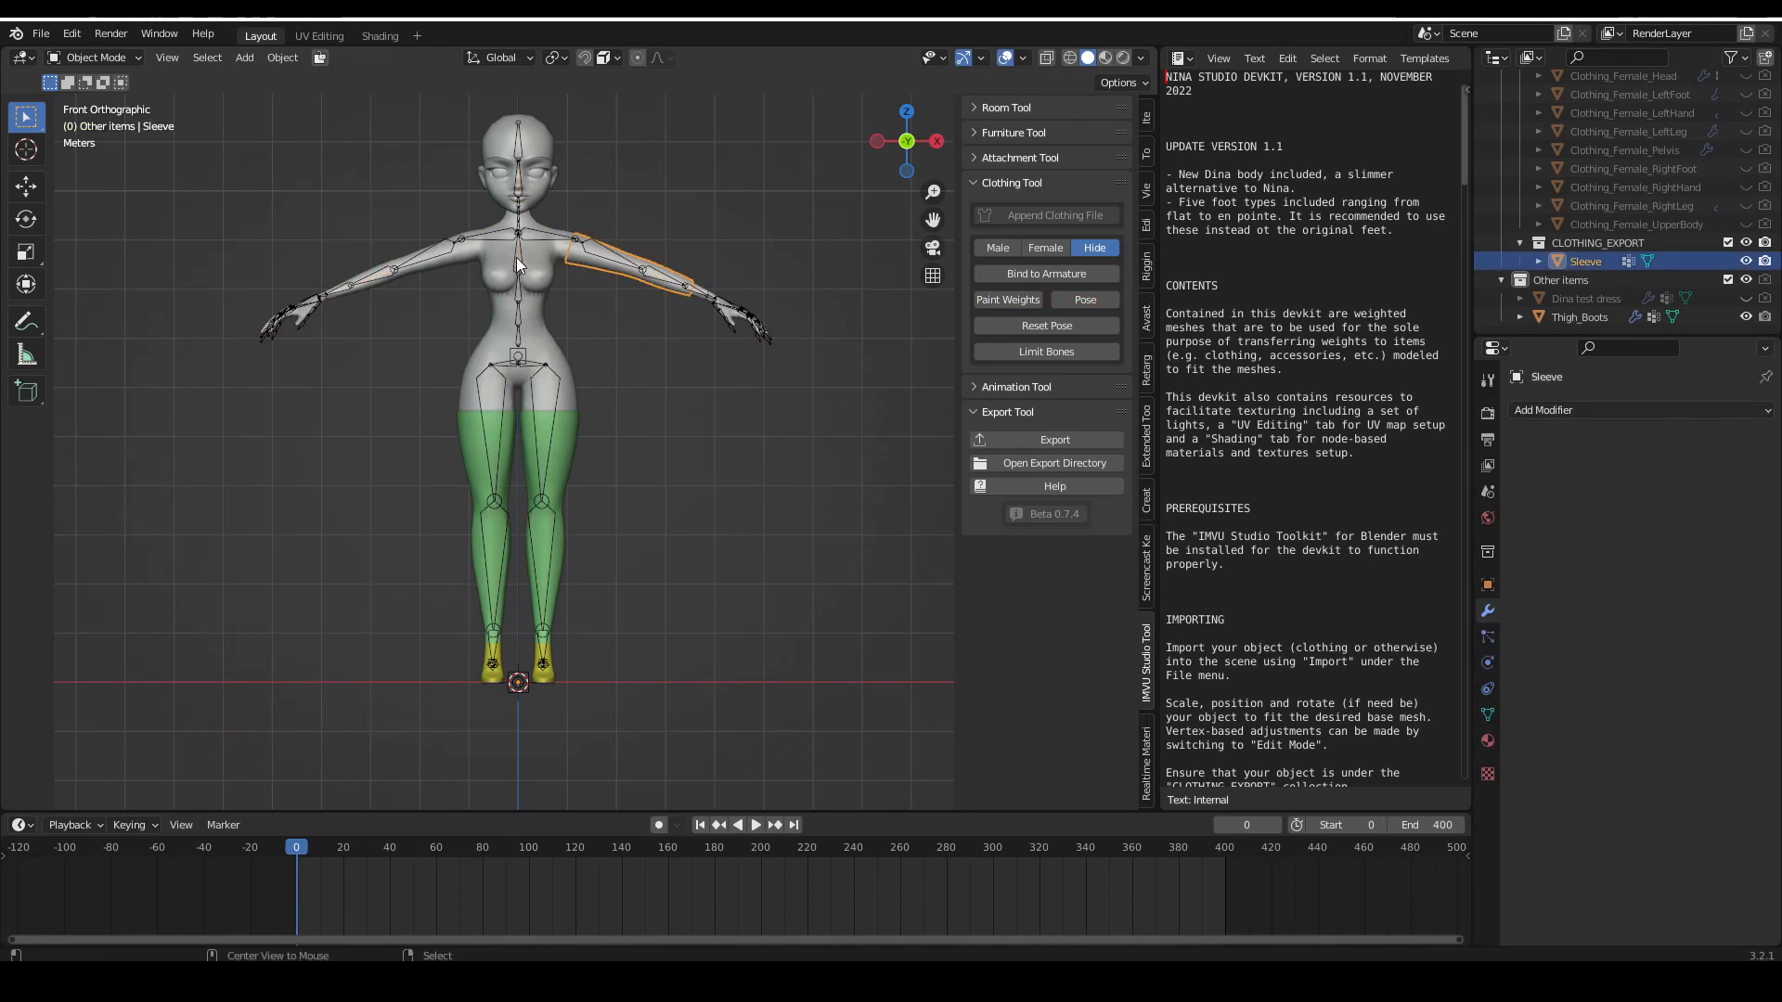
click(517, 264)
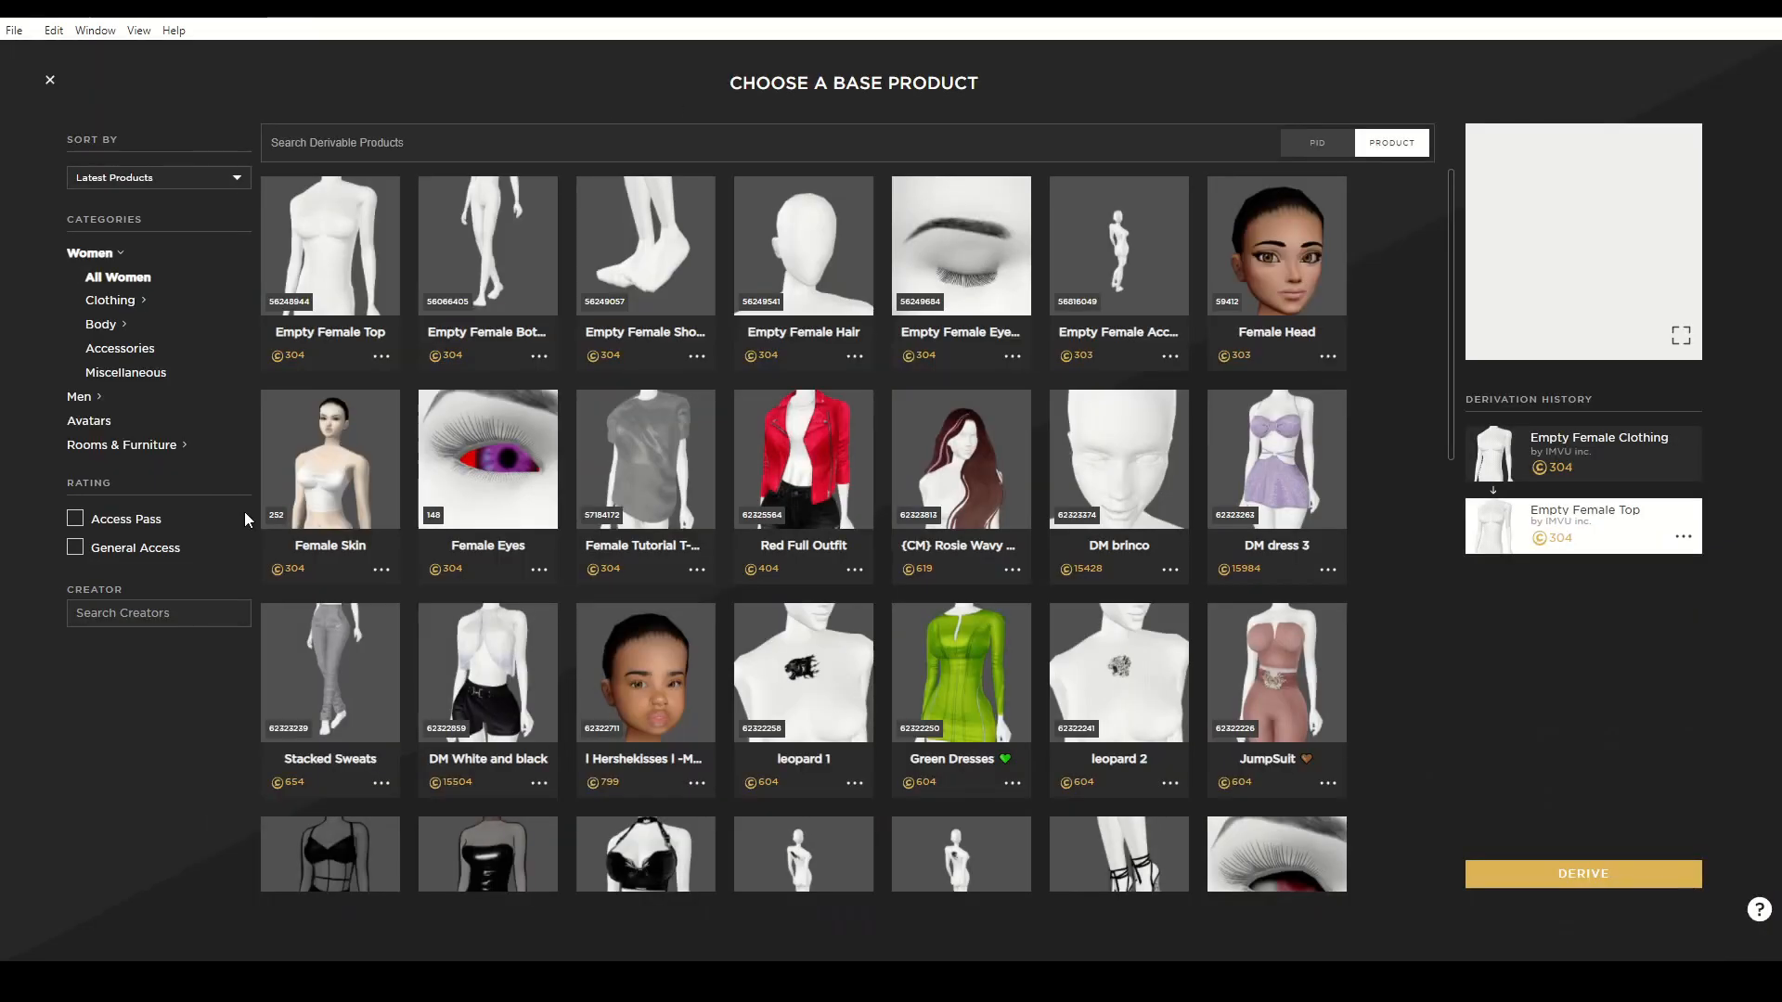
Filter by creator, choose '8 | Nina Empty Clothing' and derive a new project from it
text(s)
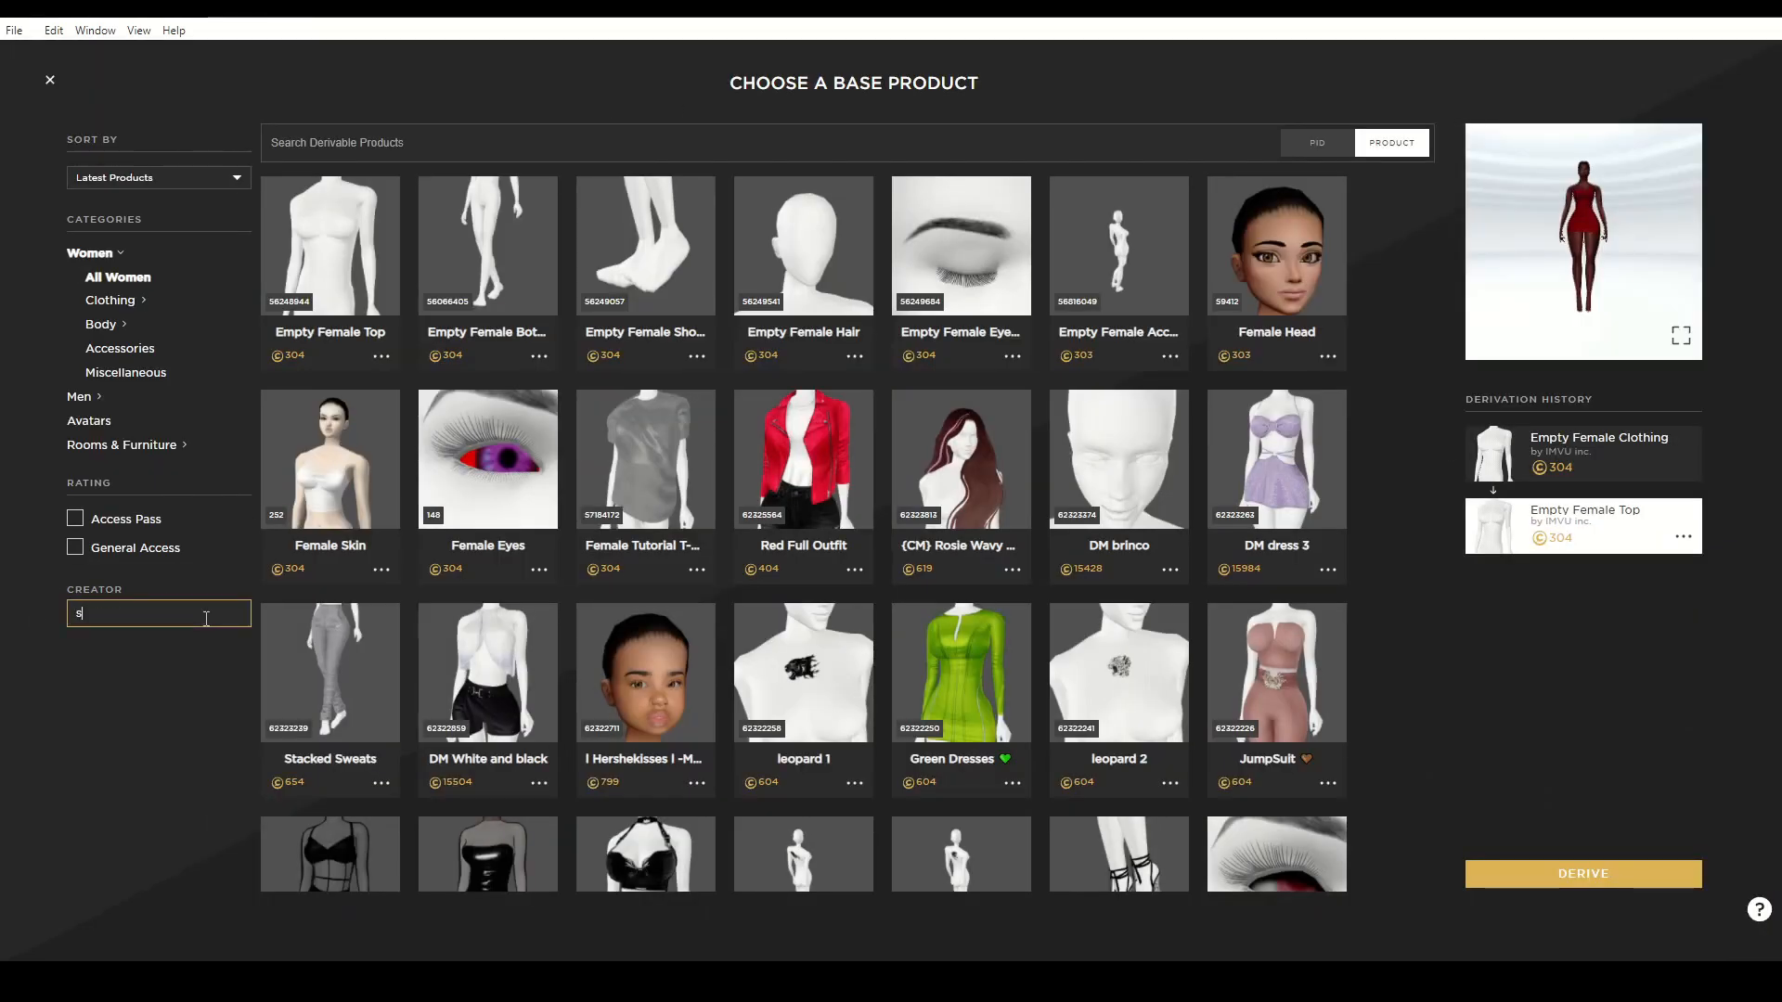
click(136, 622)
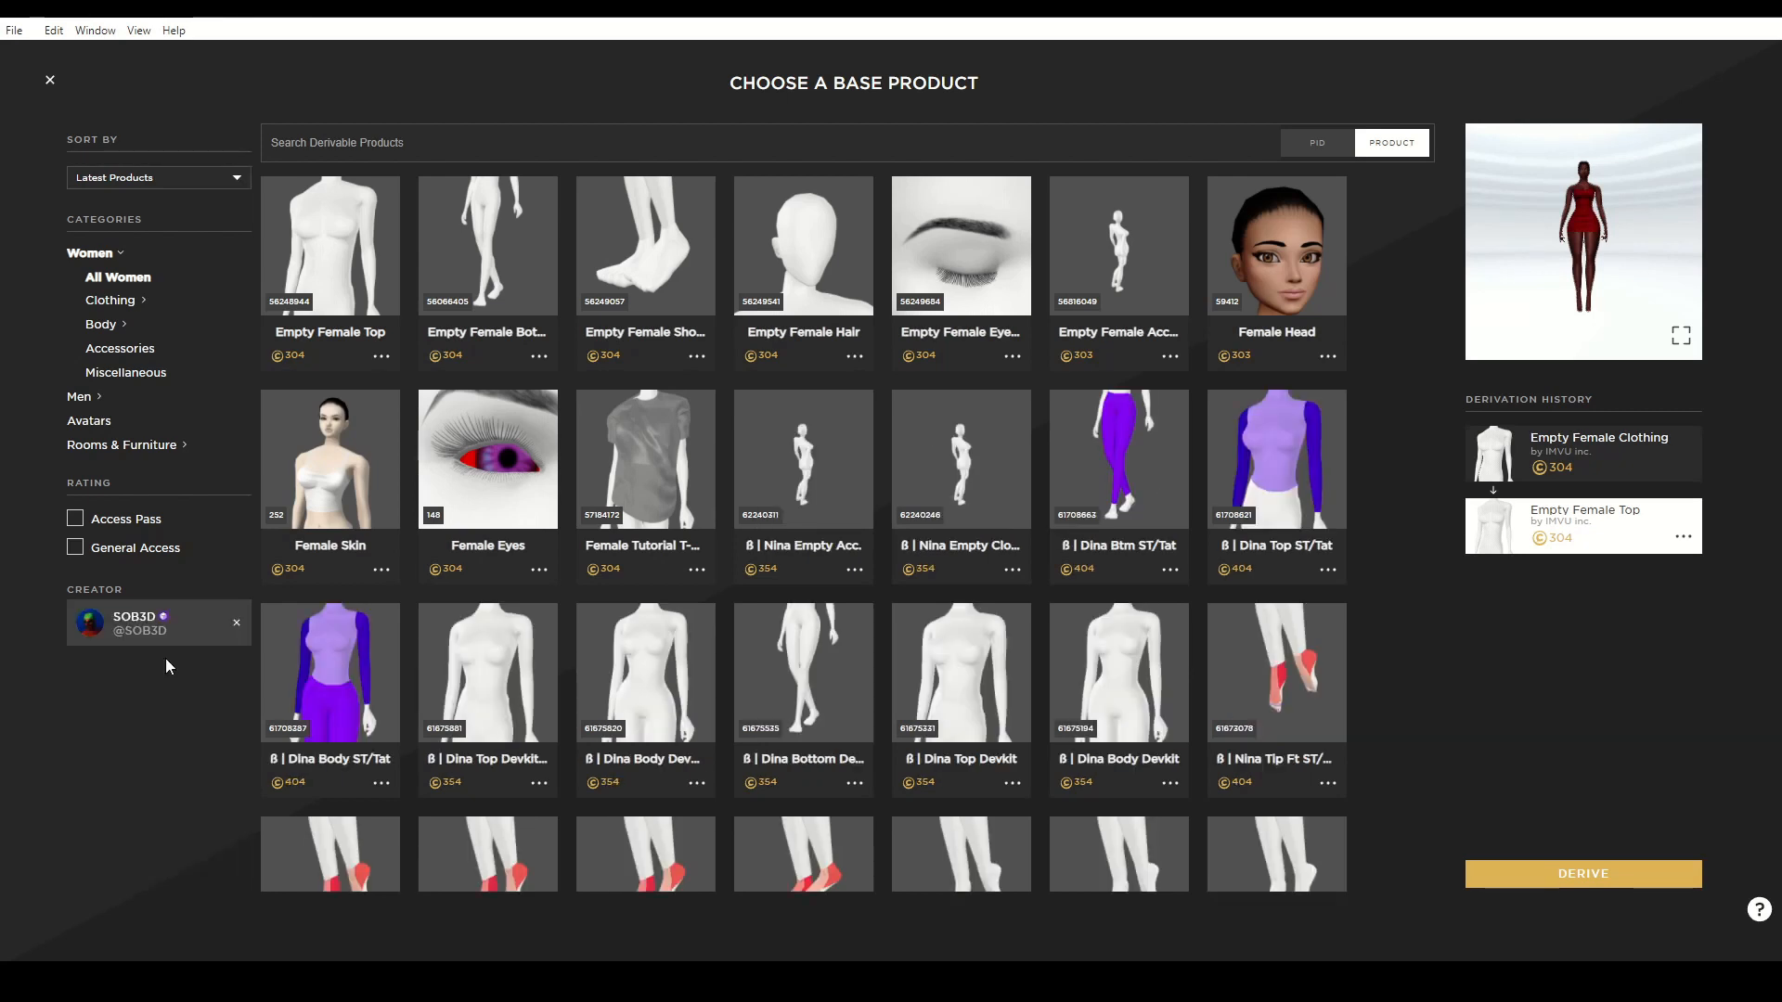
click(961, 459)
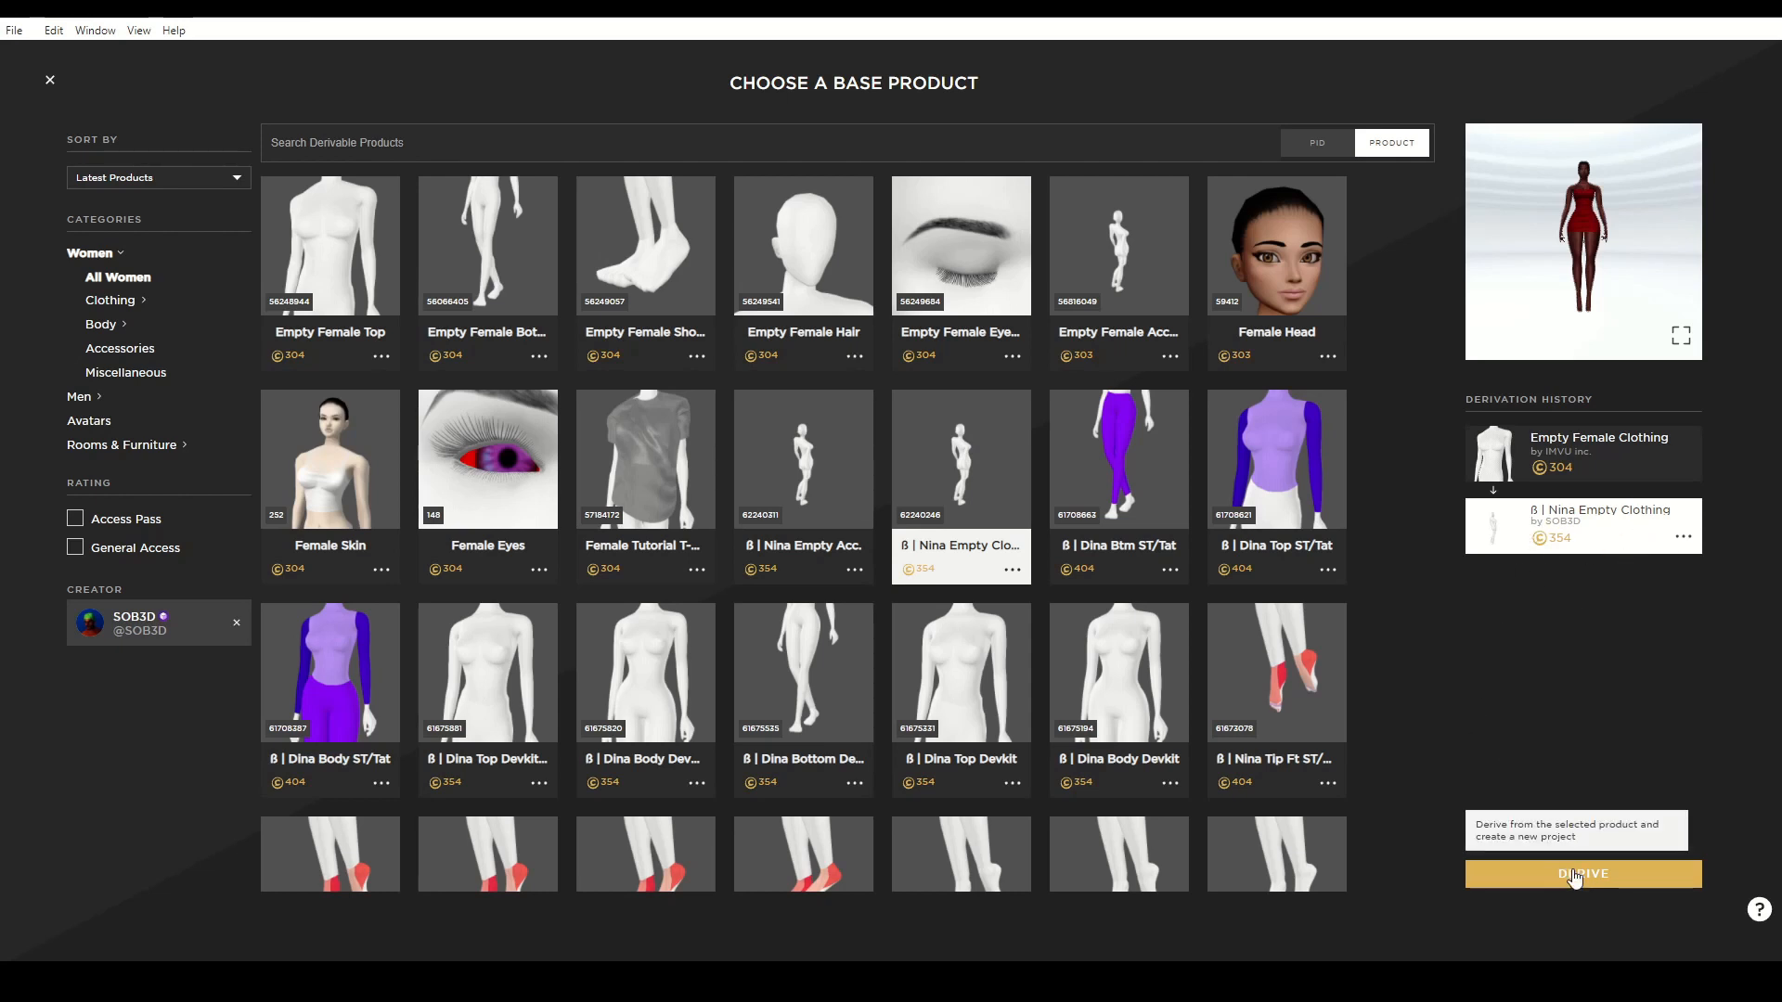
click(1581, 872)
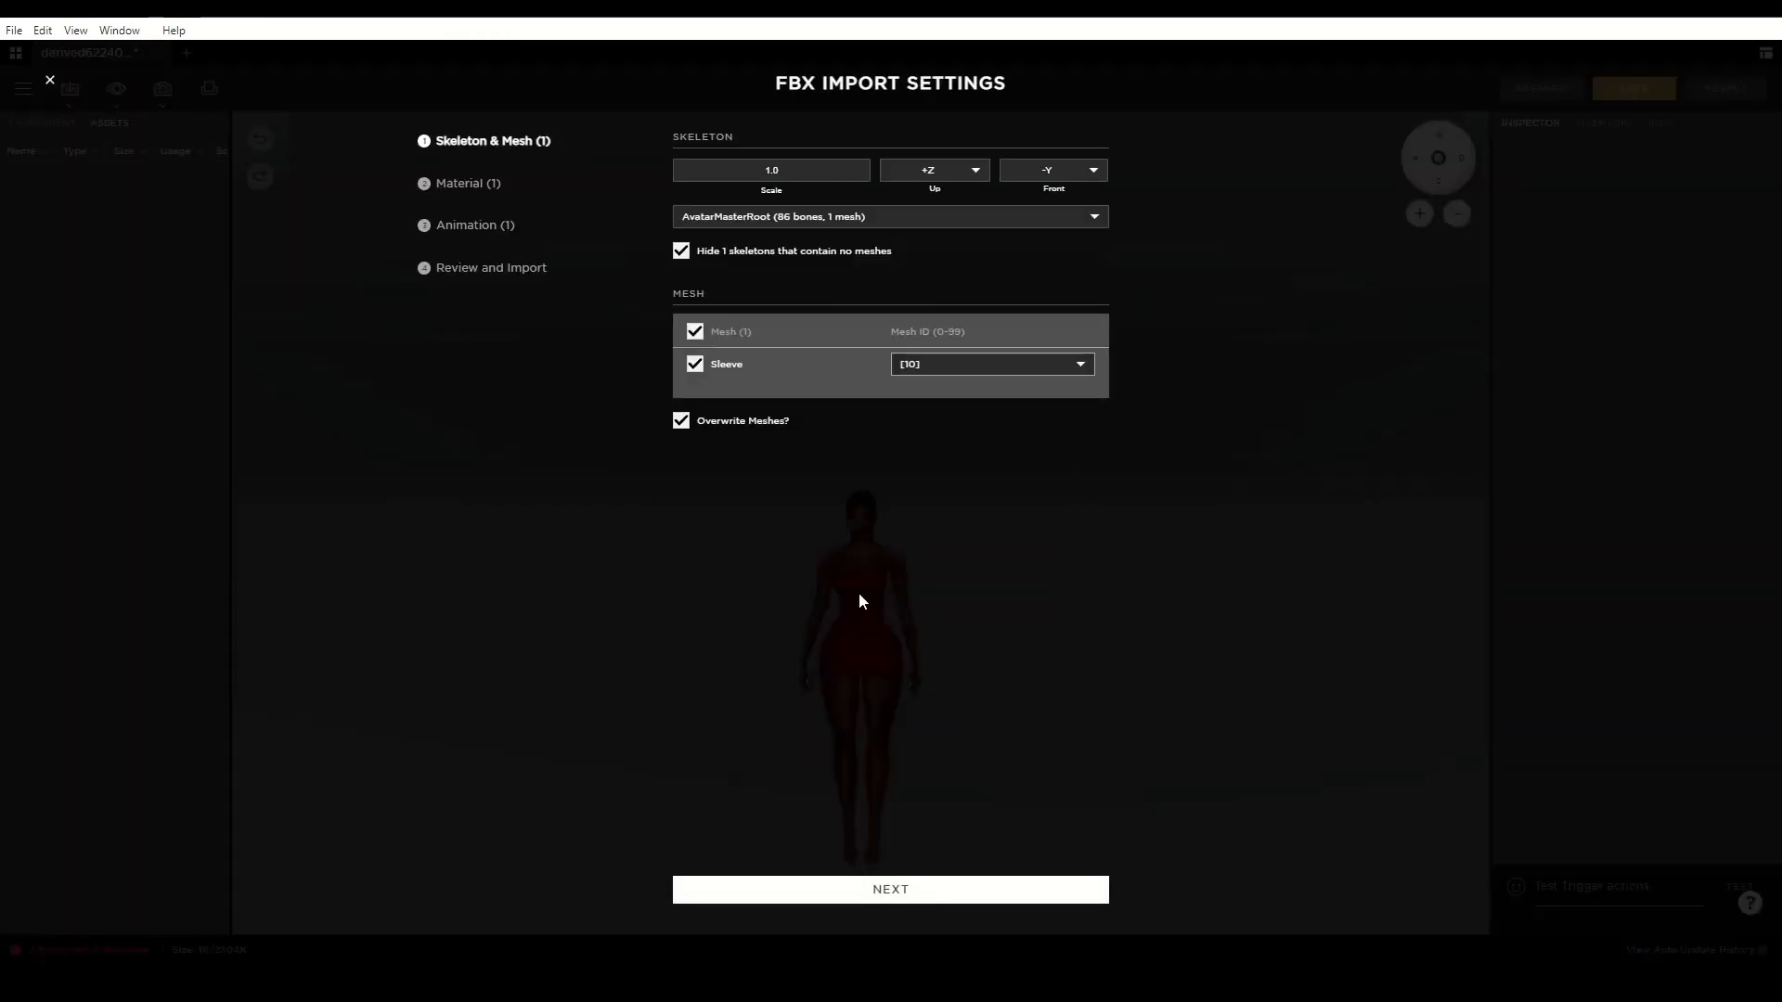
Accept the skeleton, mesh and material settings and import the sleeve
click(890, 890)
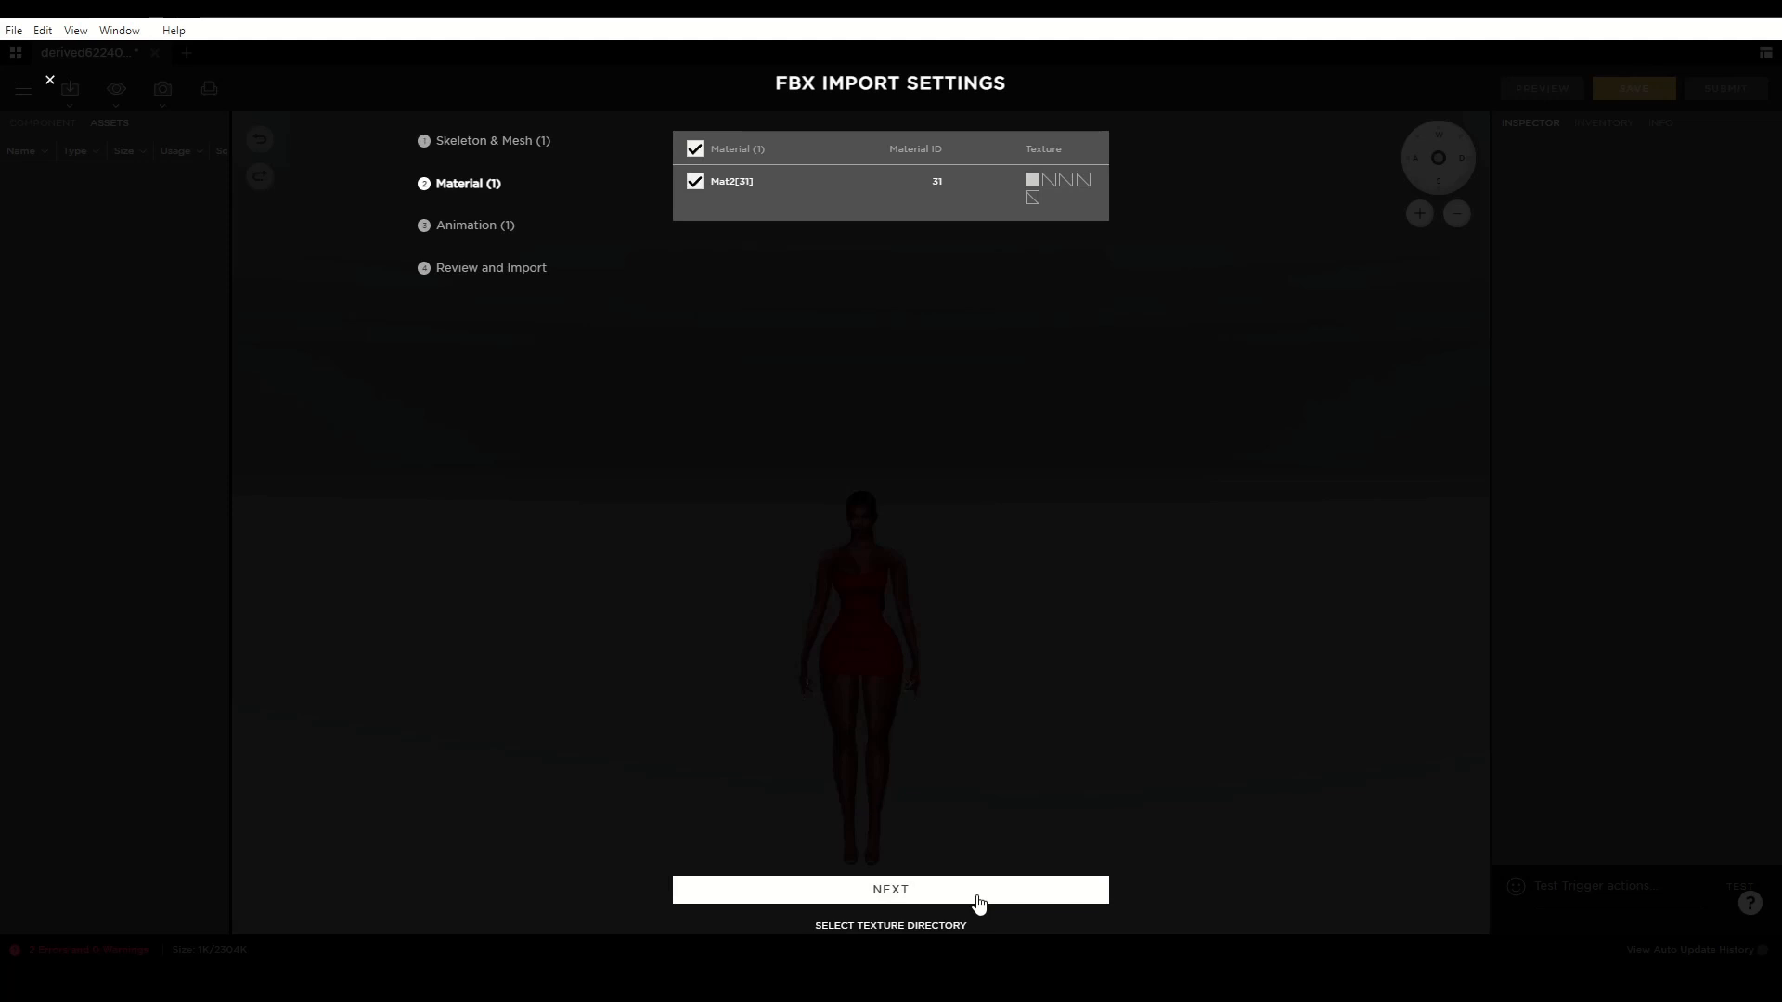
click(890, 889)
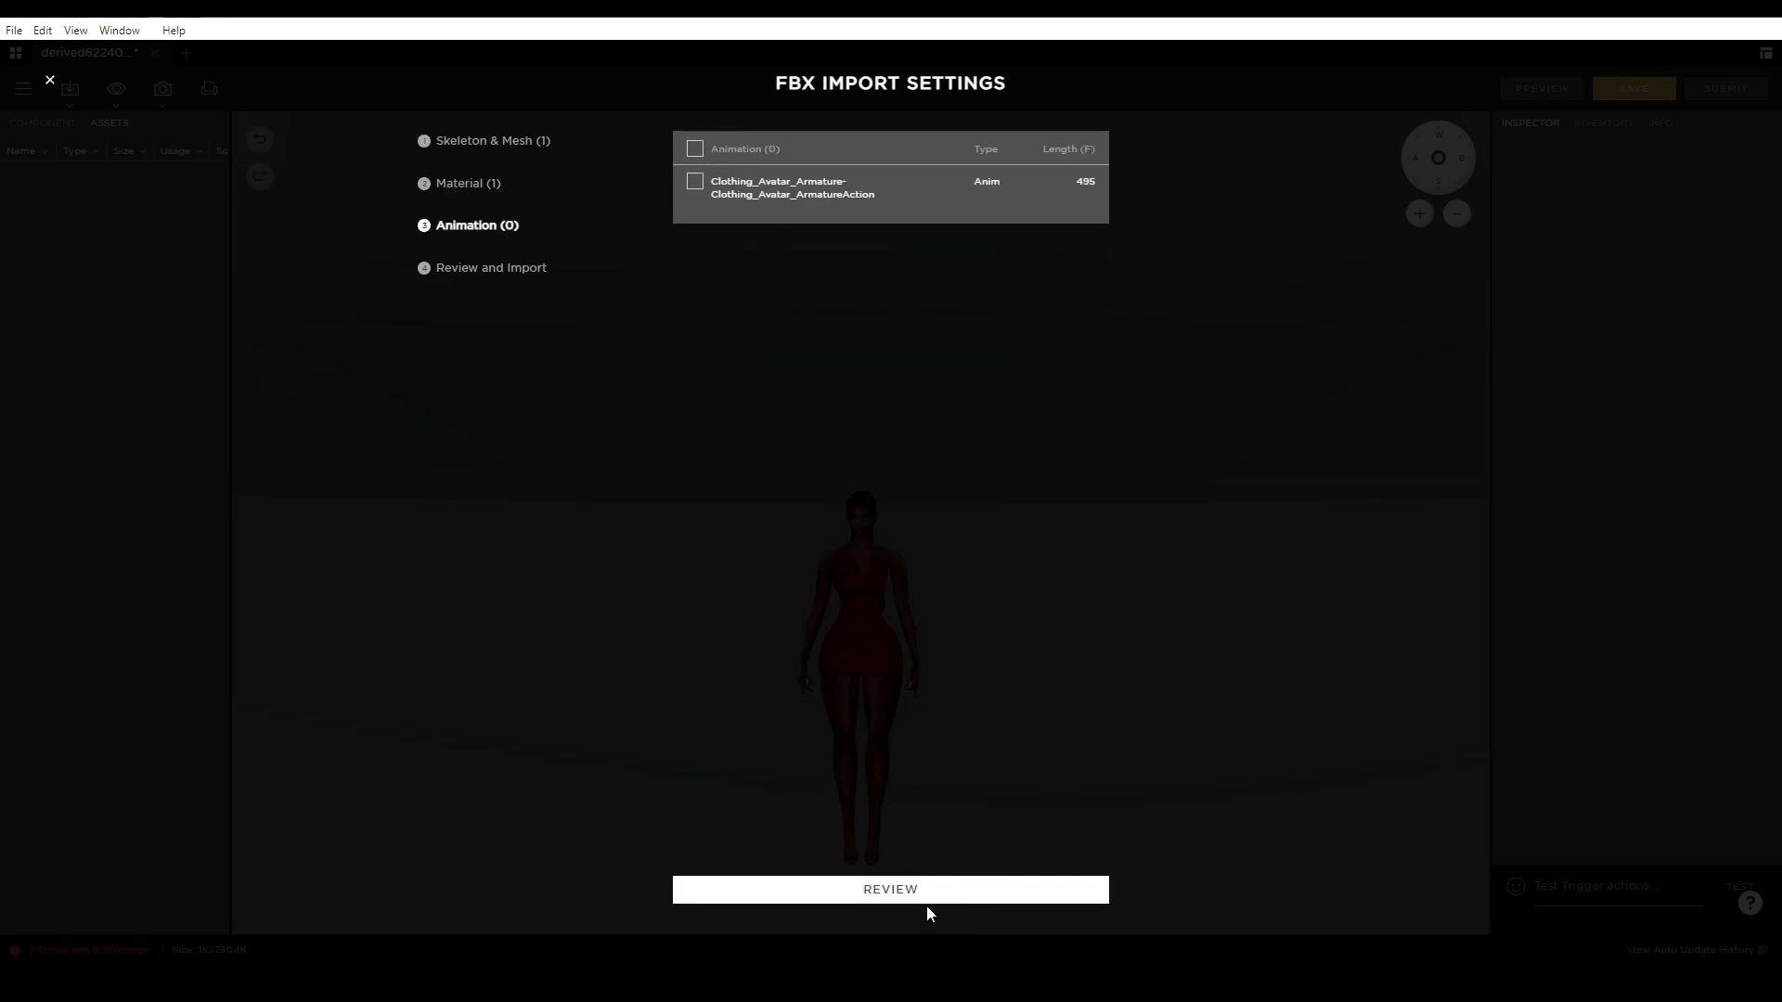
click(890, 889)
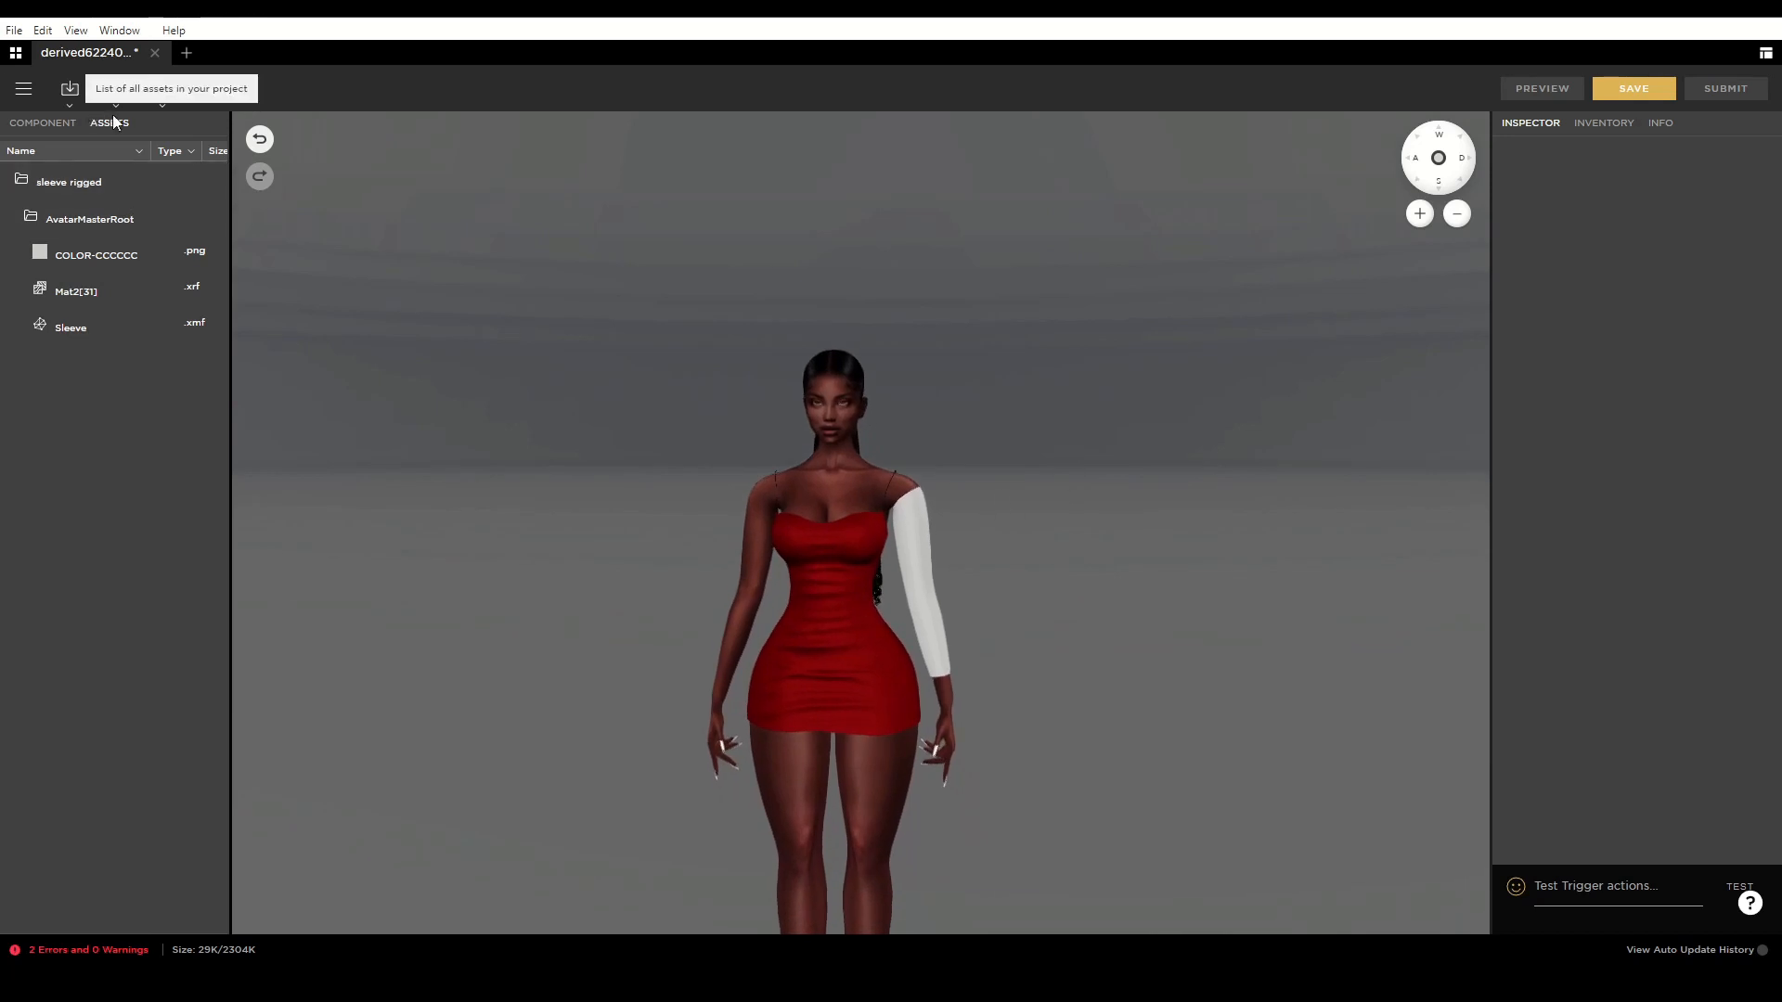
Change the sleeve's mesh body part ID from 10 to 118
click(42, 123)
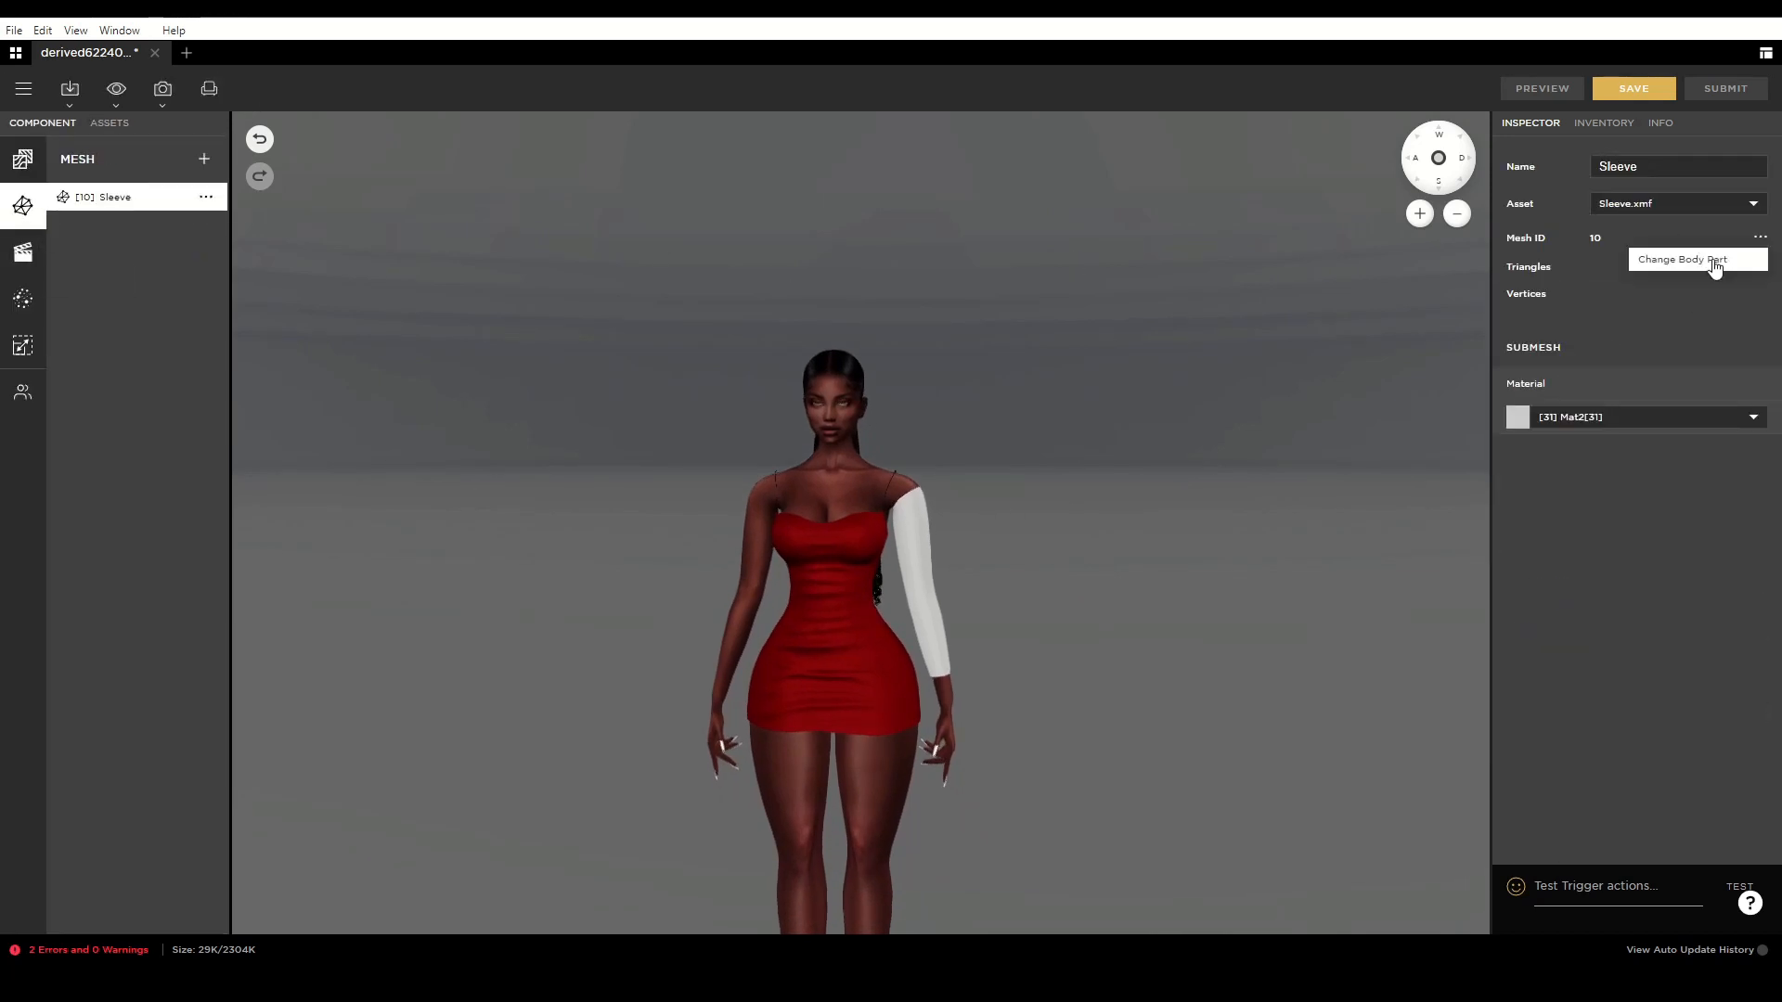
click(1682, 259)
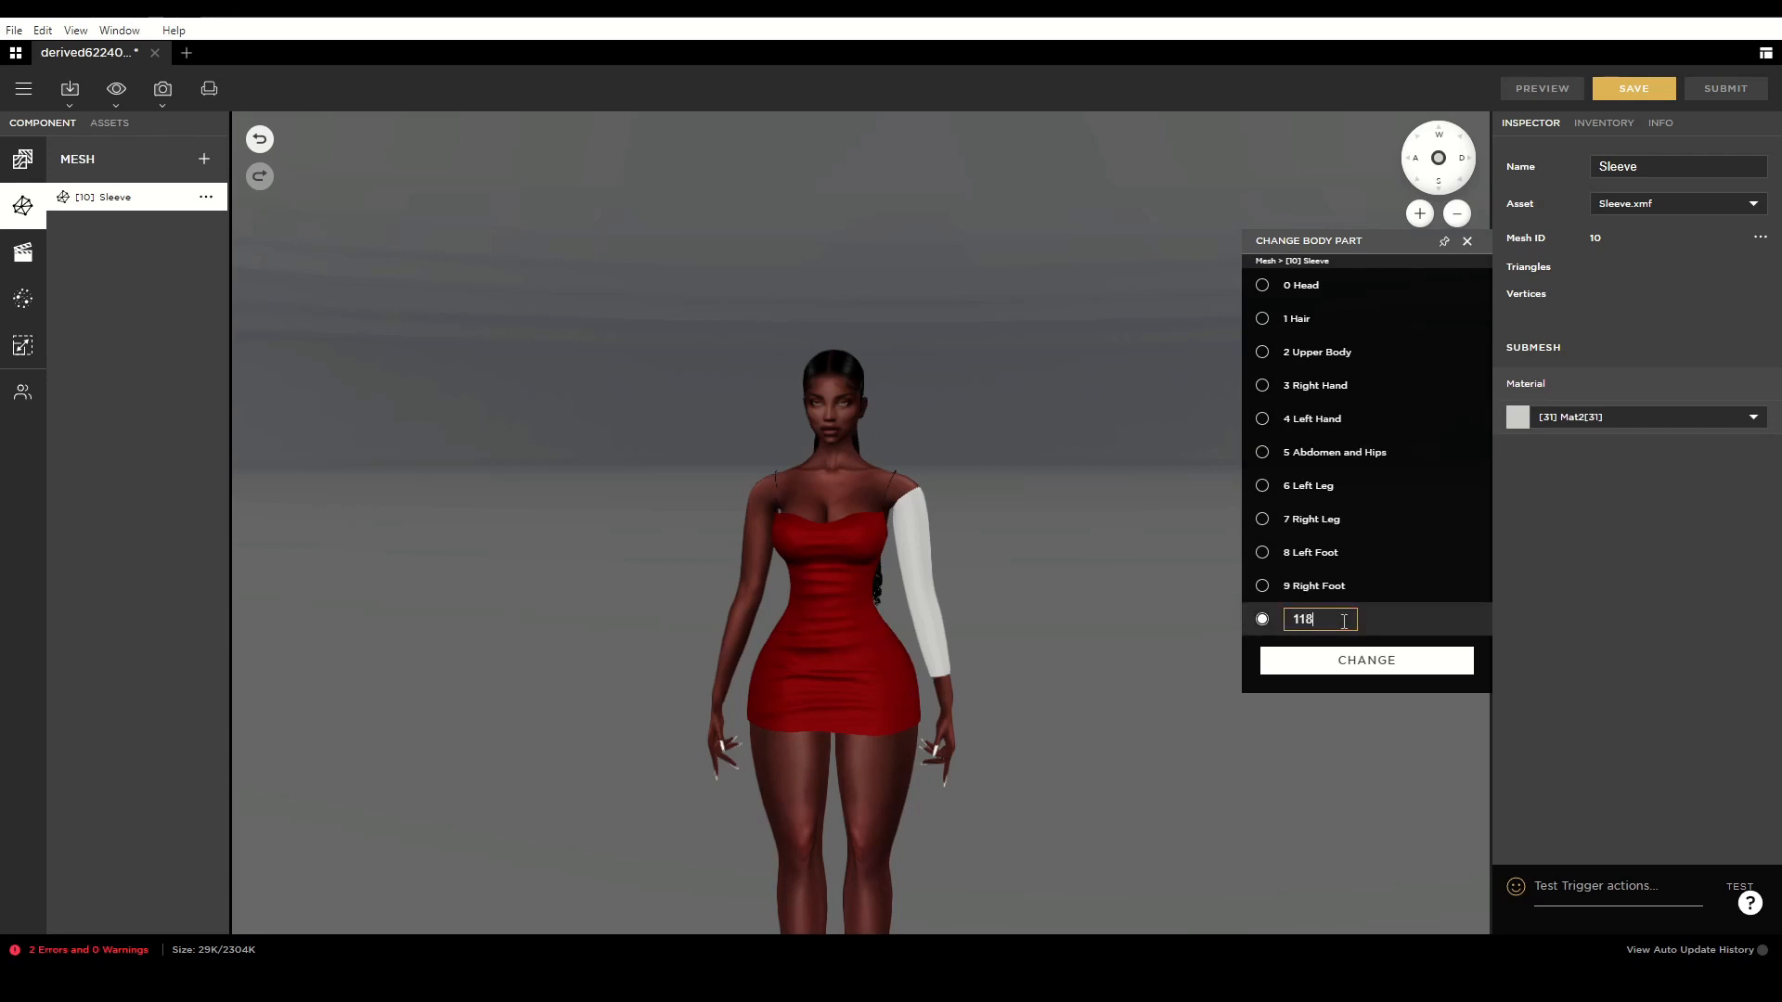
click(1365, 660)
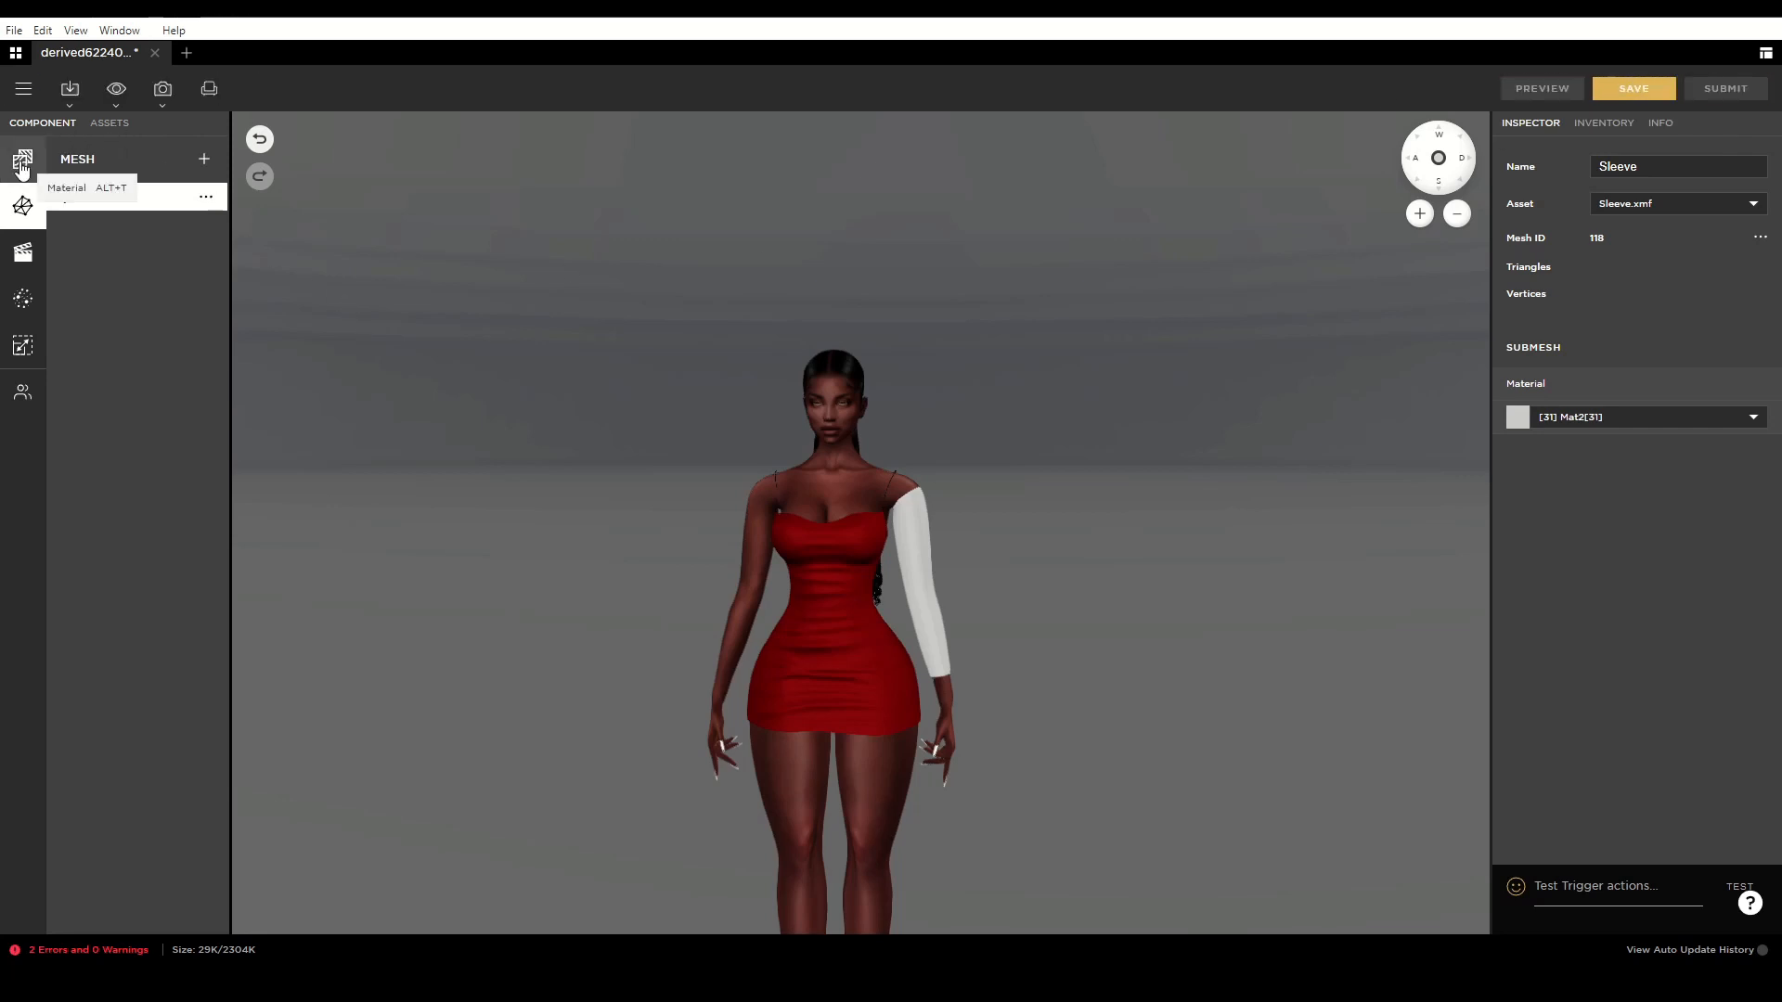
Set 'sleeve texture.png' as the material's diffuse map and enable Double Sided
click(21, 206)
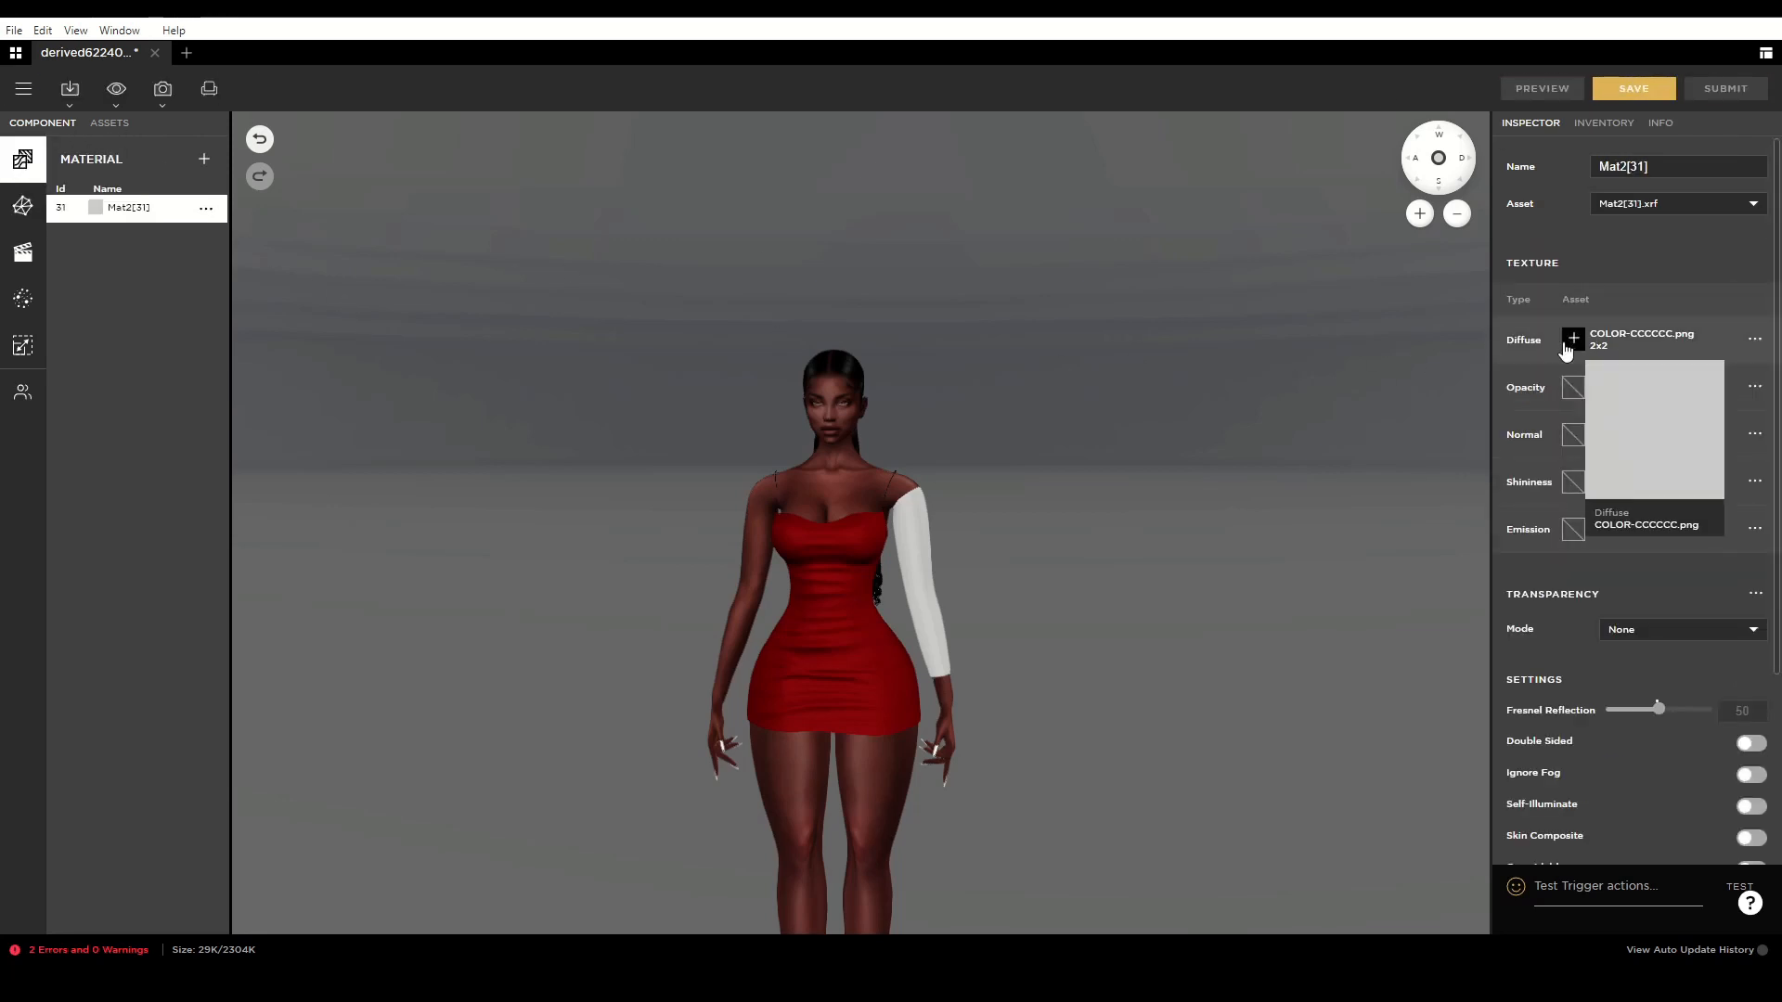
click(1573, 339)
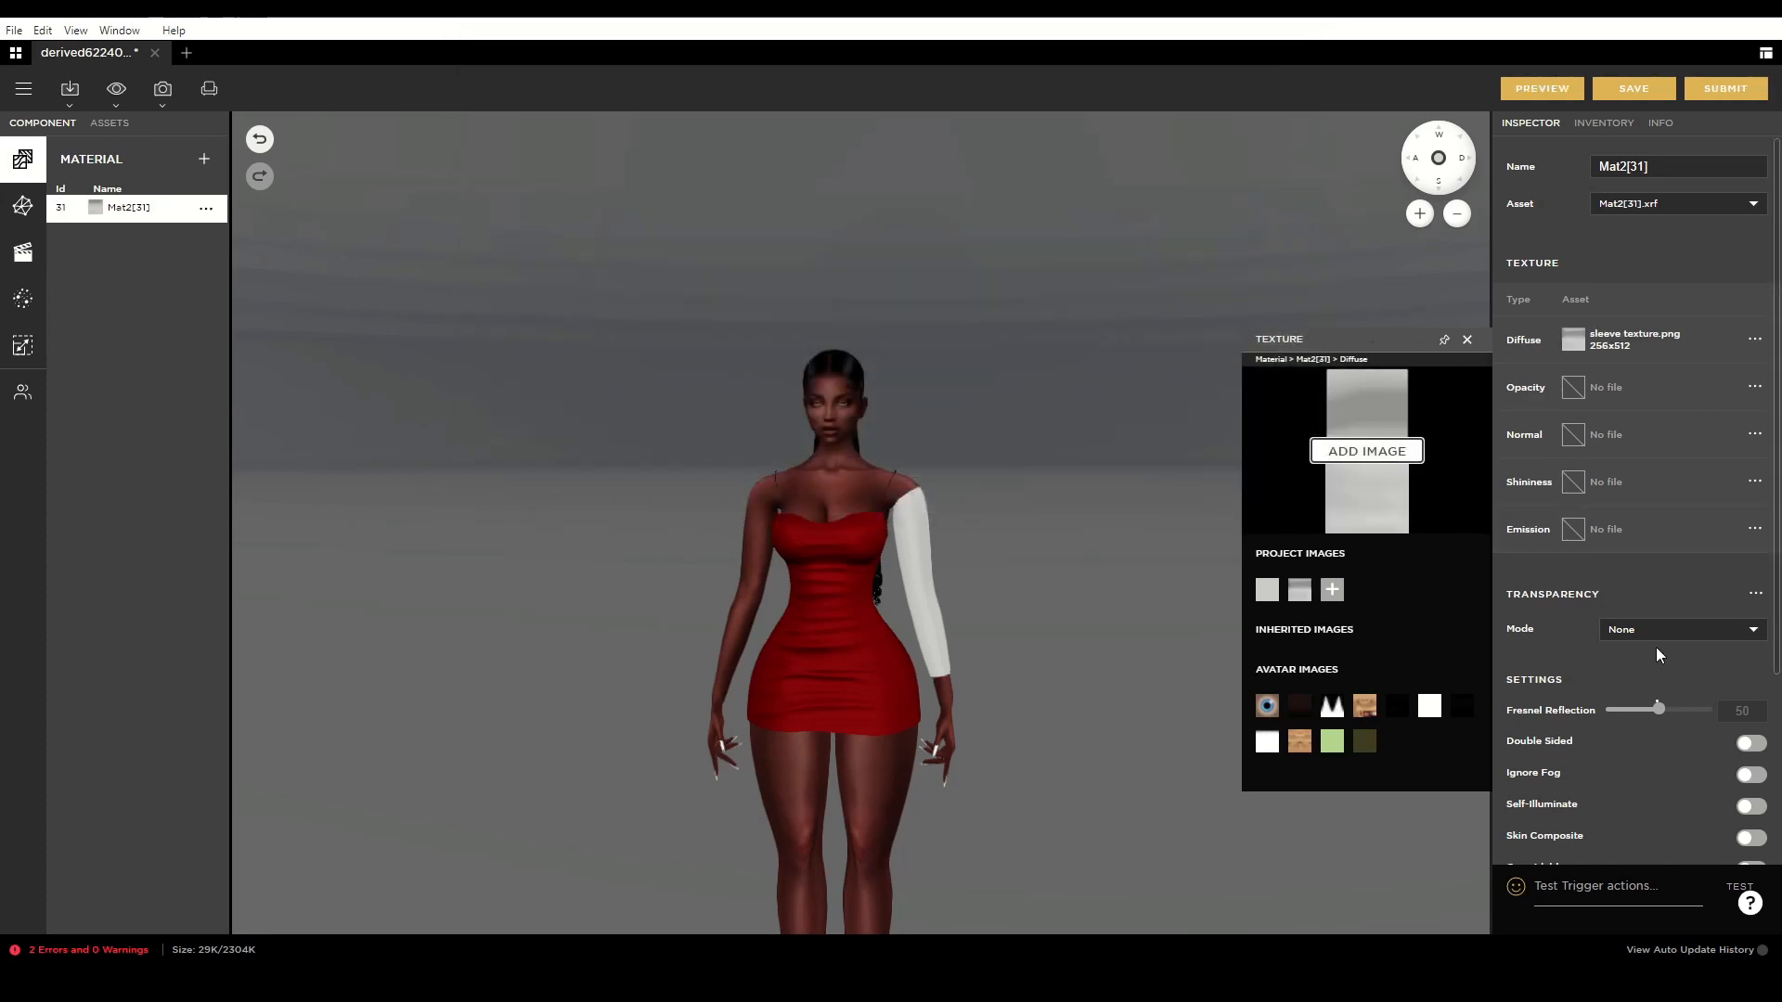
click(1747, 733)
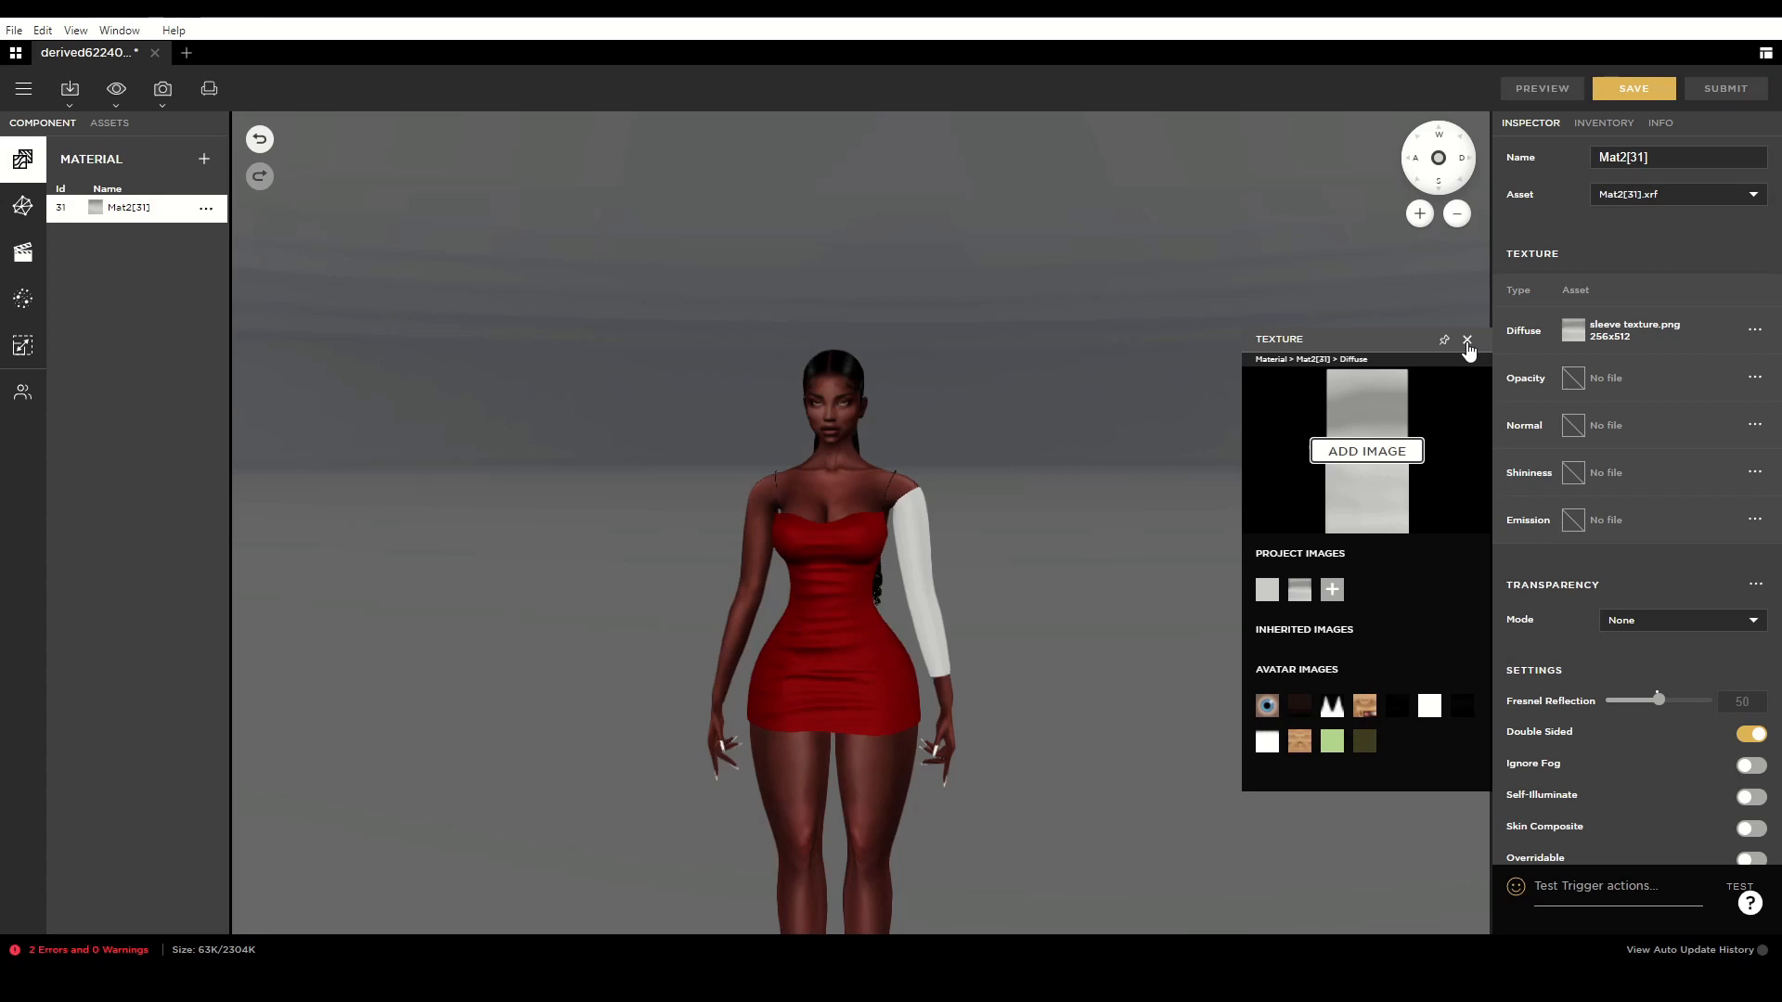
click(1467, 340)
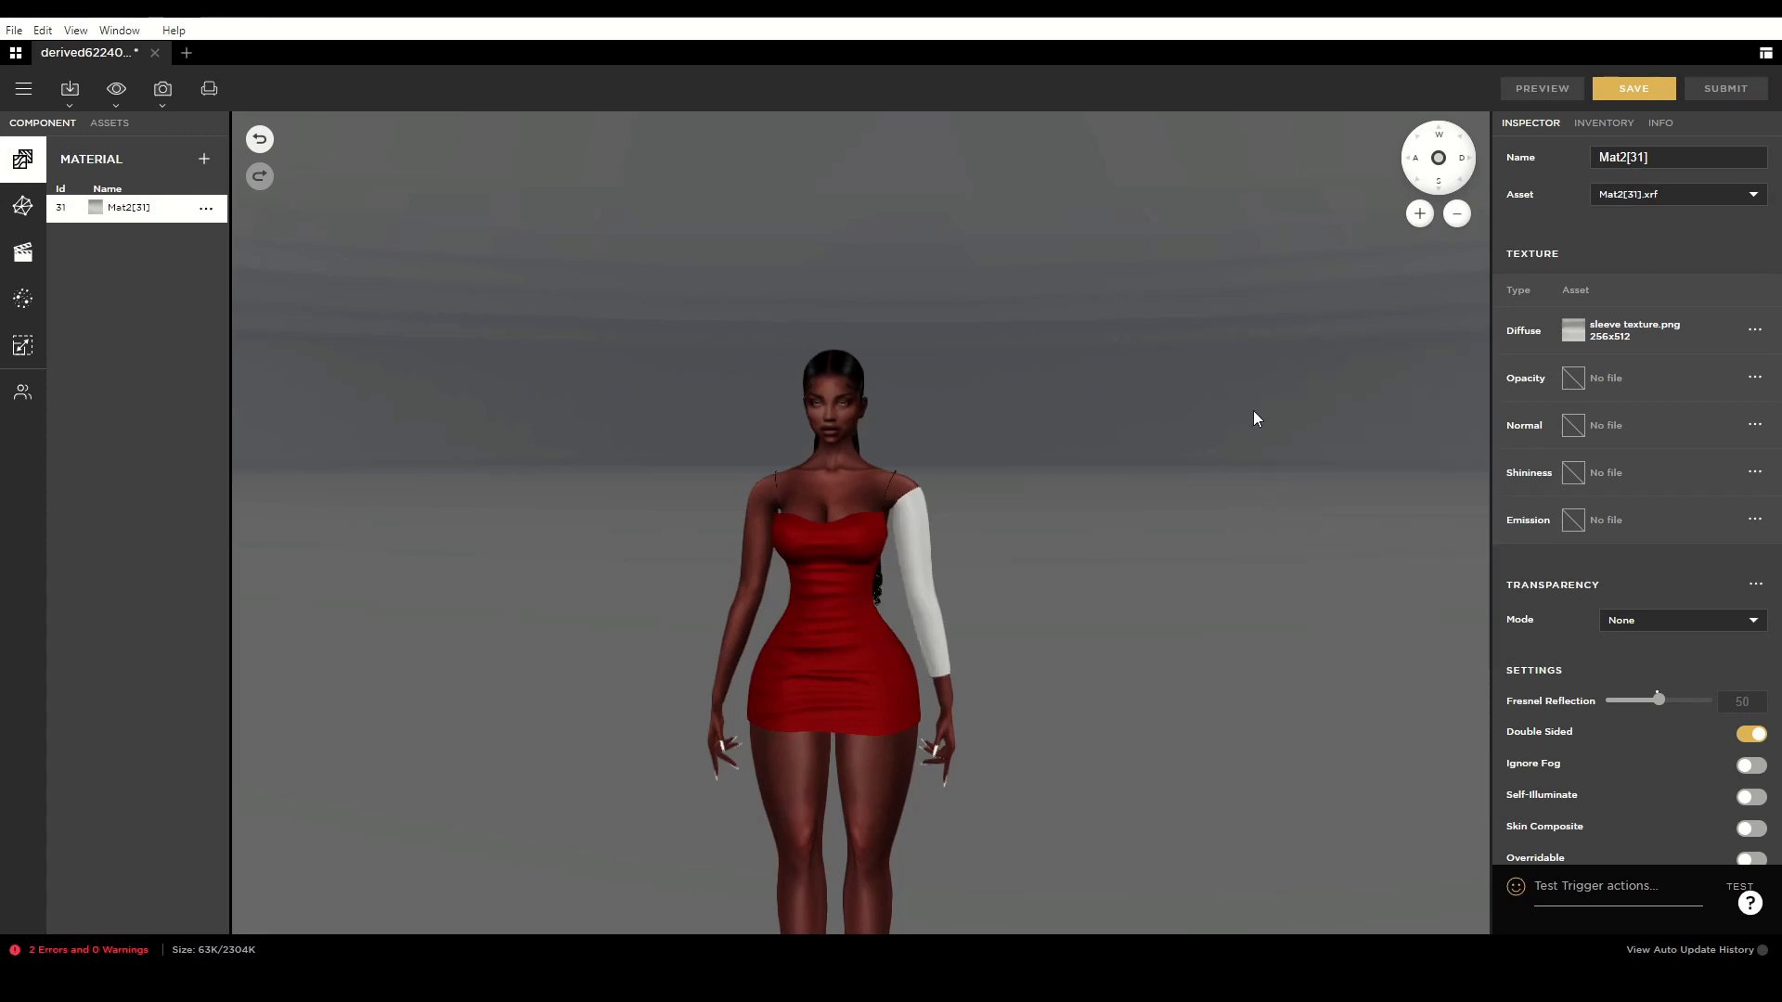
drag(1256, 418, 994, 512)
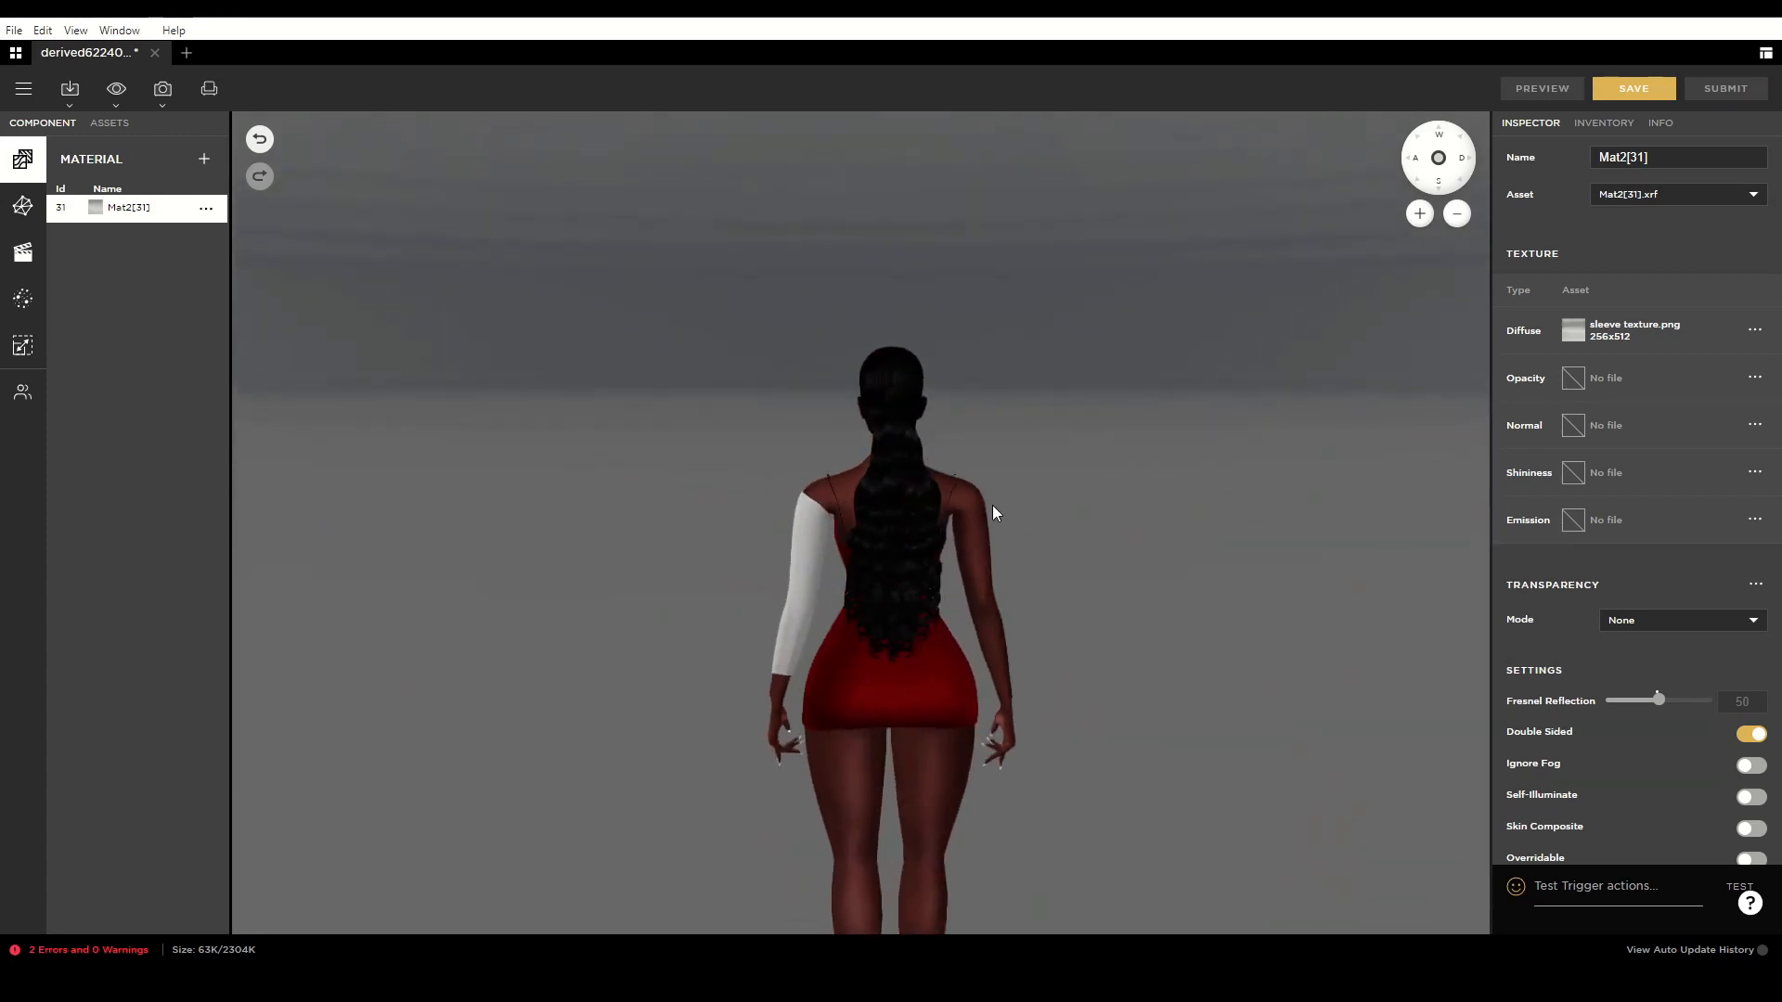